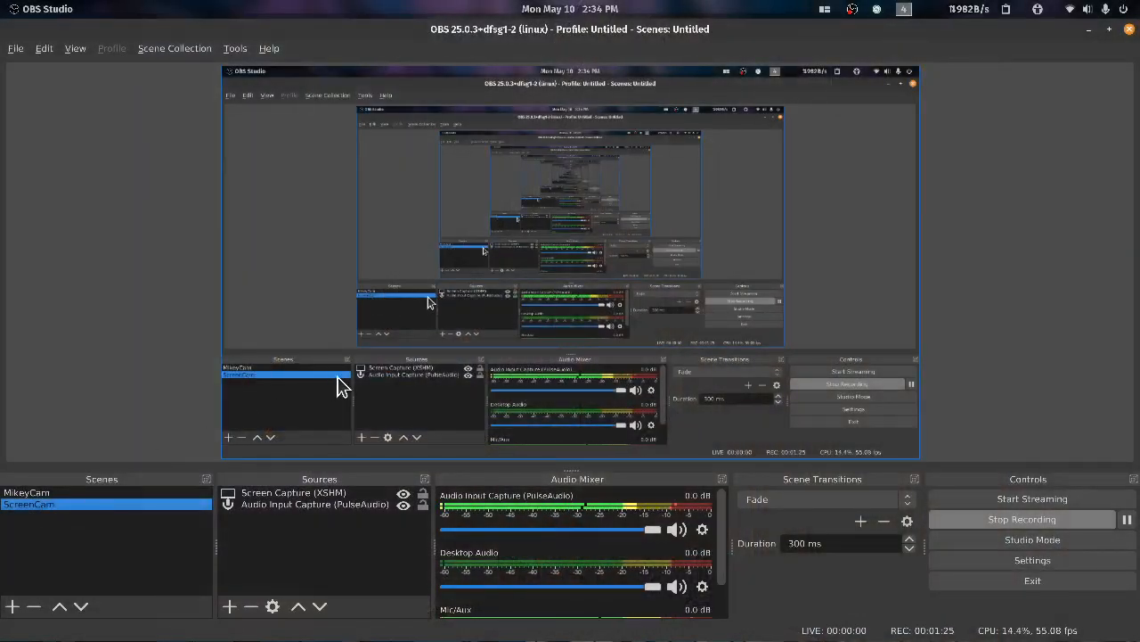
# Switch from OBS to the Remmina session showing the Pi desktop running Mathematica.
pyautogui.click(232, 140)
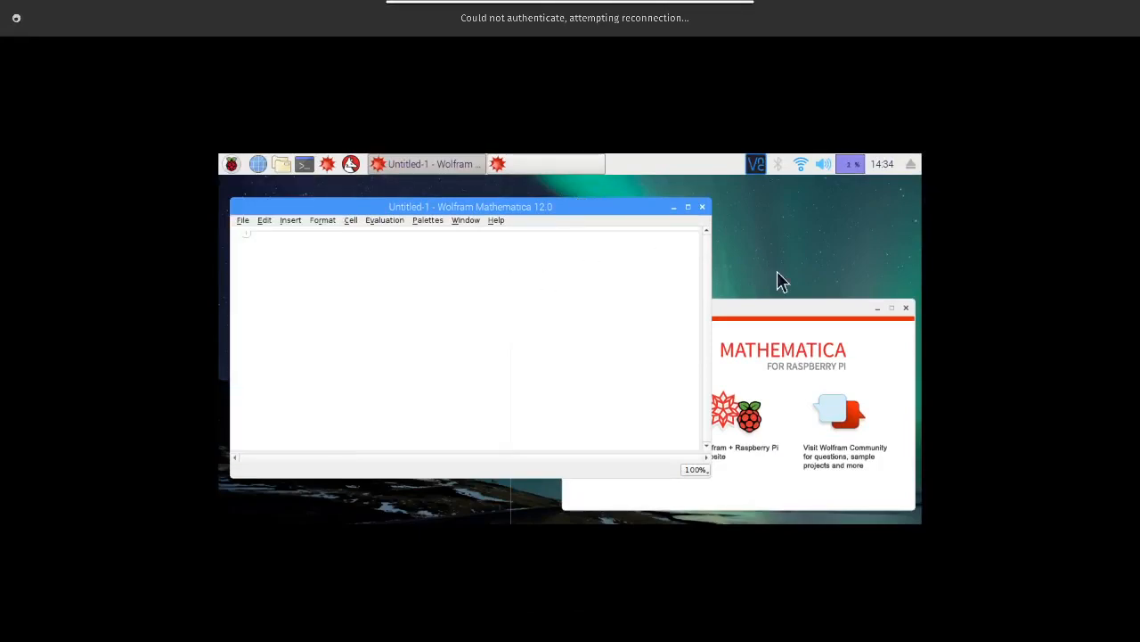
# Drag the Mathematica welcome window toward the centre, then further up and right.
pyautogui.moveTo(807, 308); pyautogui.dragTo(621, 274)
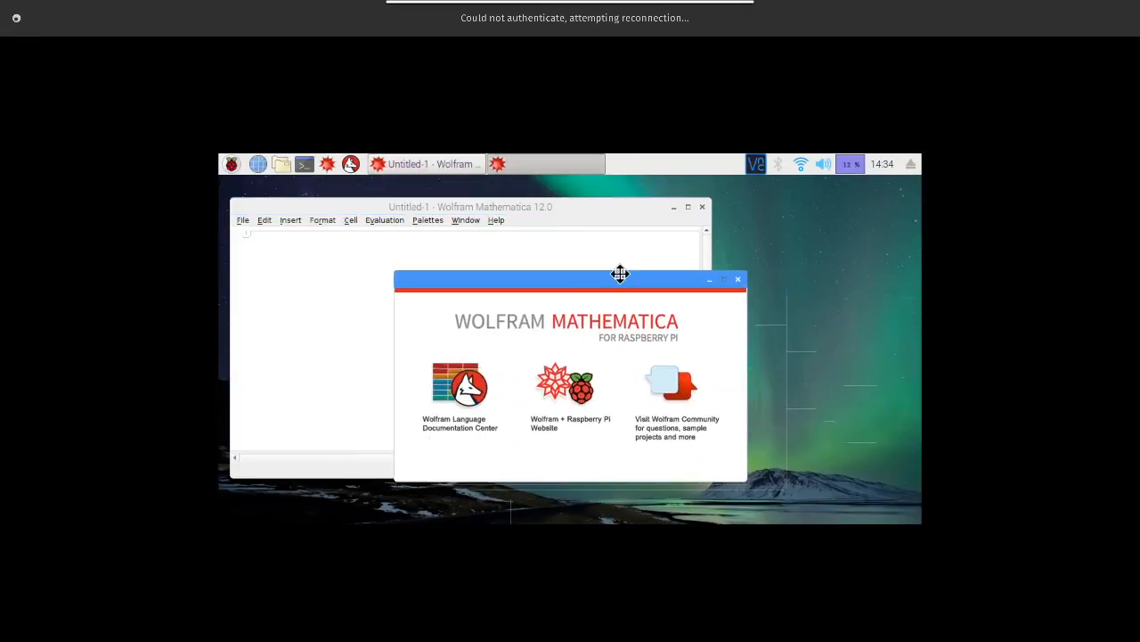
pyautogui.moveTo(620, 278); pyautogui.dragTo(745, 233)
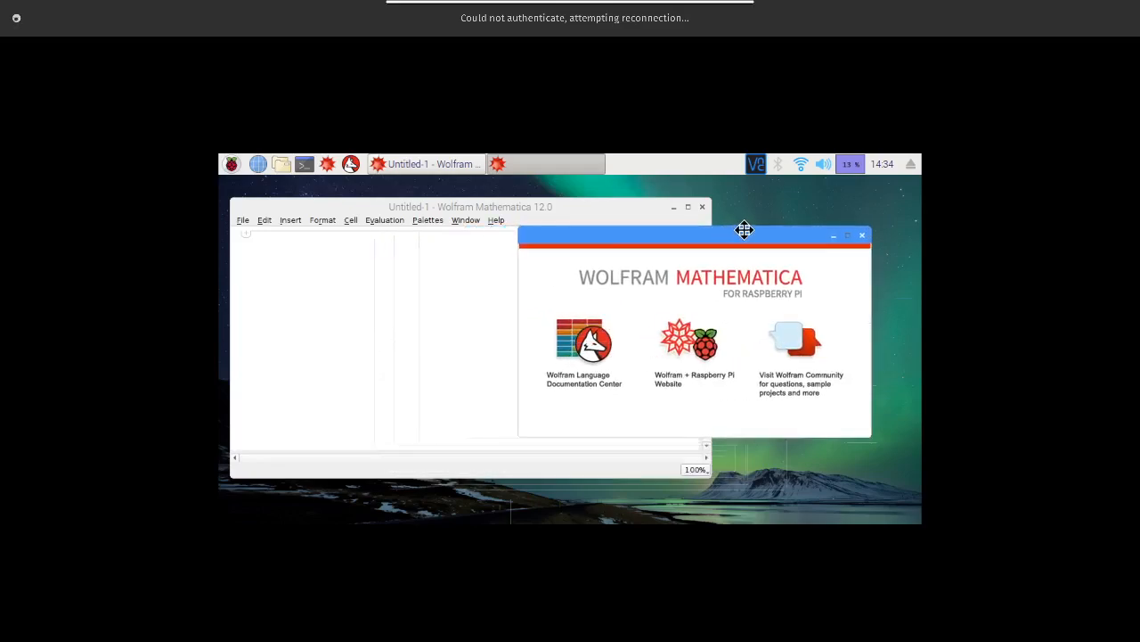
pyautogui.moveTo(746, 236)
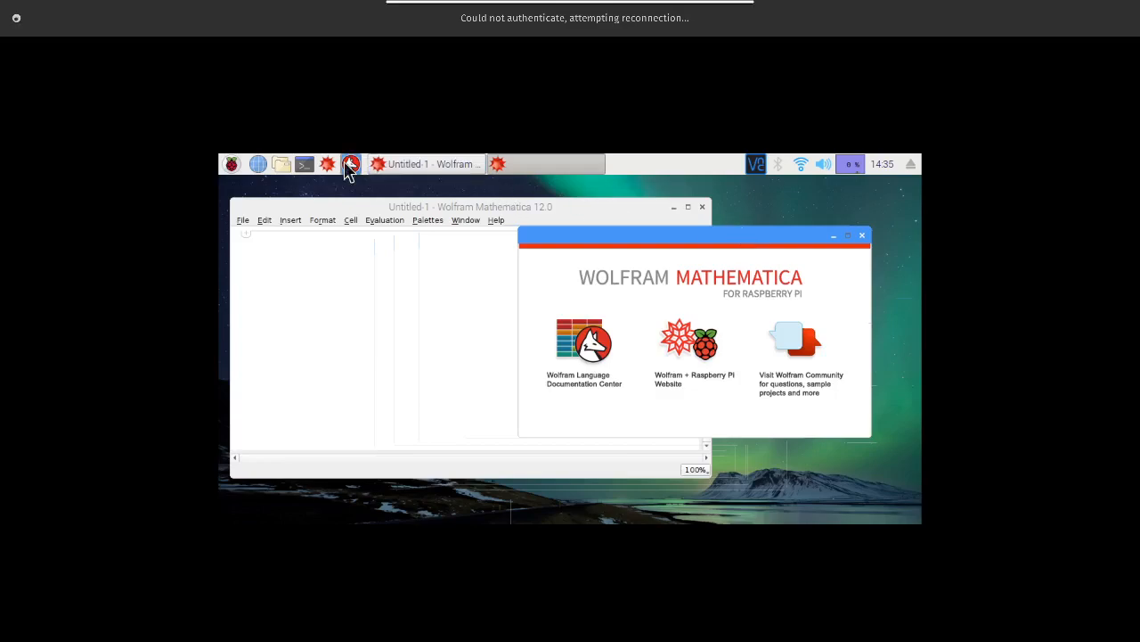
# Open the Pi menu's Programming submenu listing Mathematica, Wolfram, Python and Scratch.
pyautogui.click(232, 164)
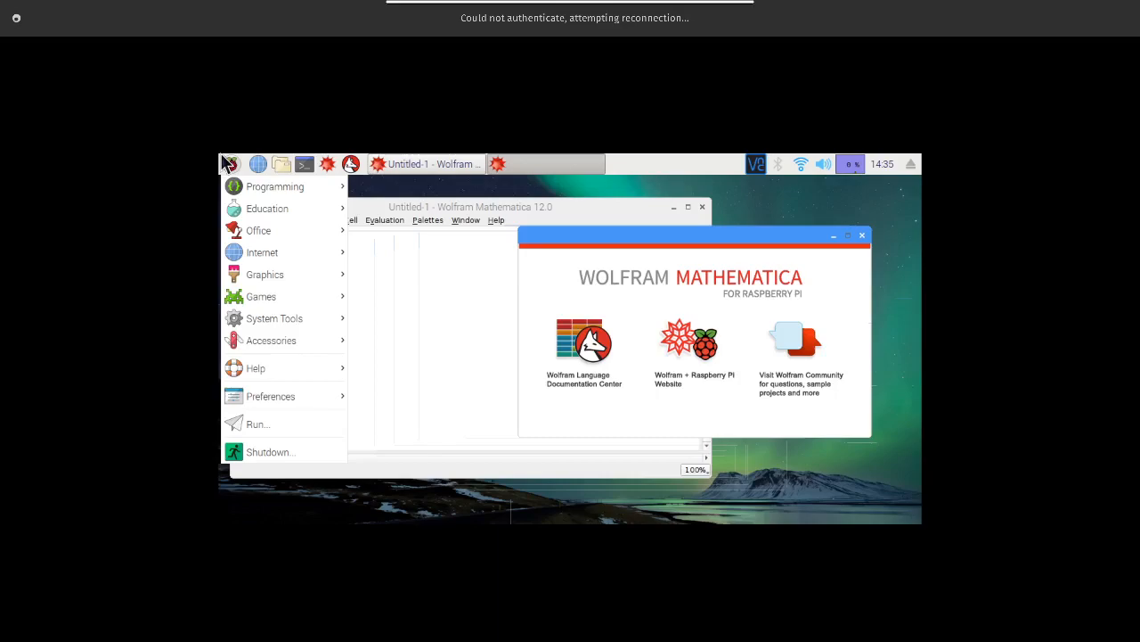
pyautogui.click(275, 186)
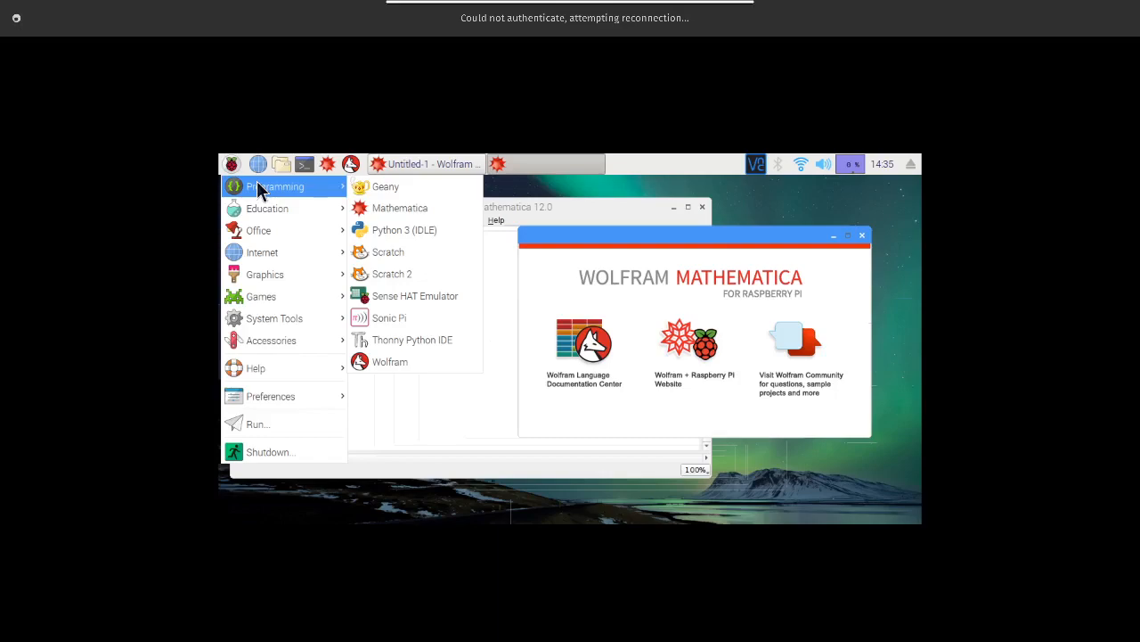
pyautogui.moveTo(412, 339)
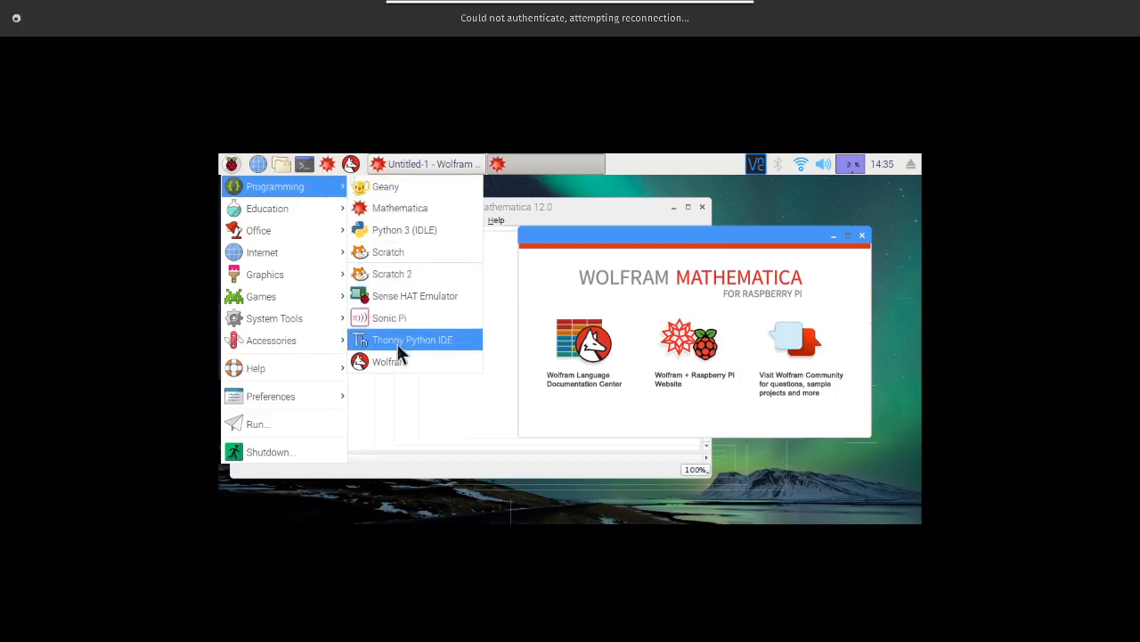
pyautogui.moveTo(385, 362)
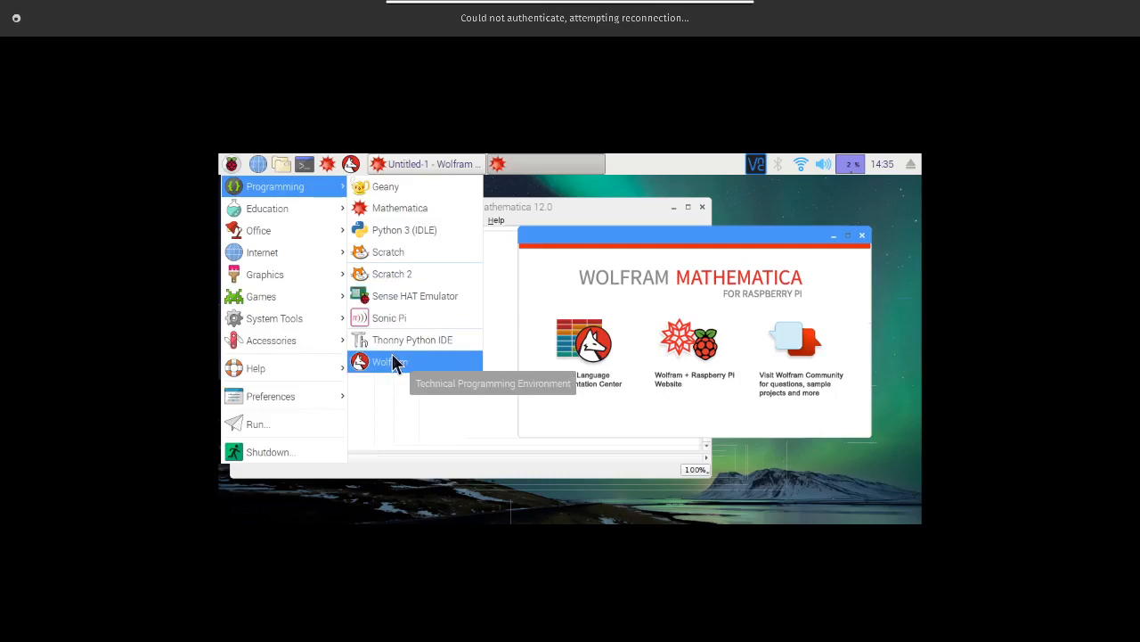
pyautogui.moveTo(414, 364)
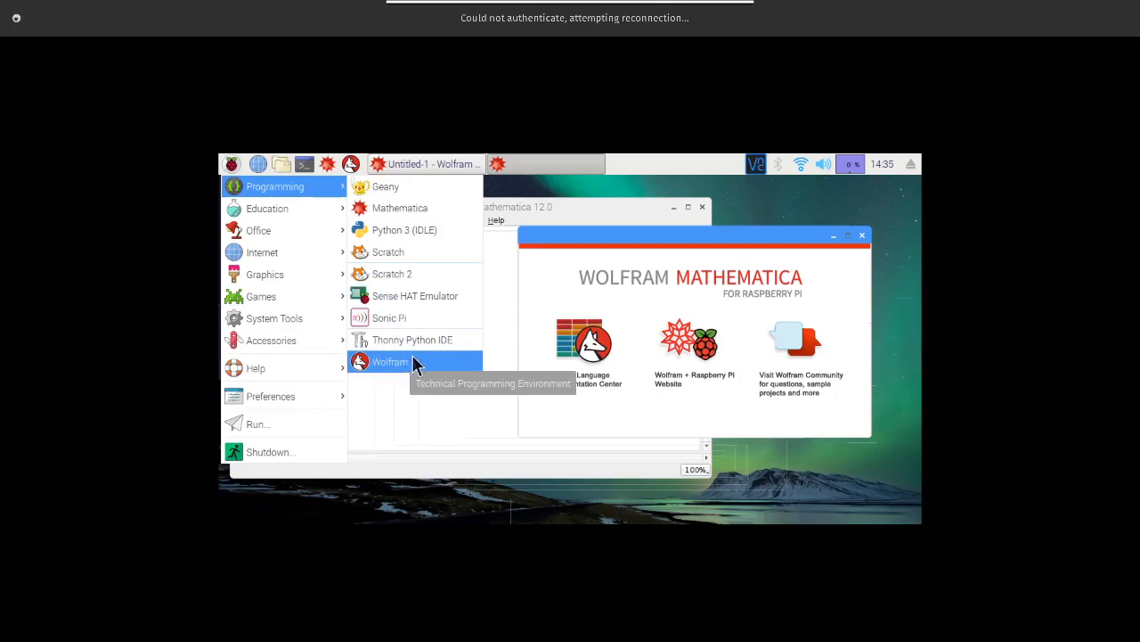
pyautogui.moveTo(415, 295)
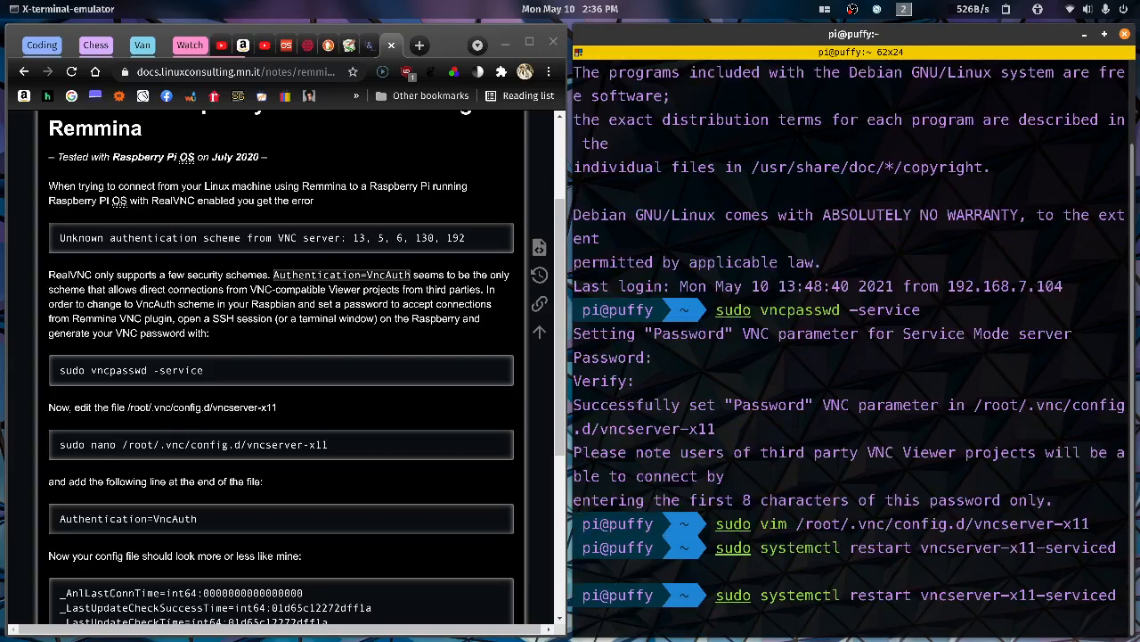
# Recall the earlier vncpasswd, reboot and realvnc-vnc-server install commands in the SSH terminal.
pyautogui.write('sudo vncpasswd -service')
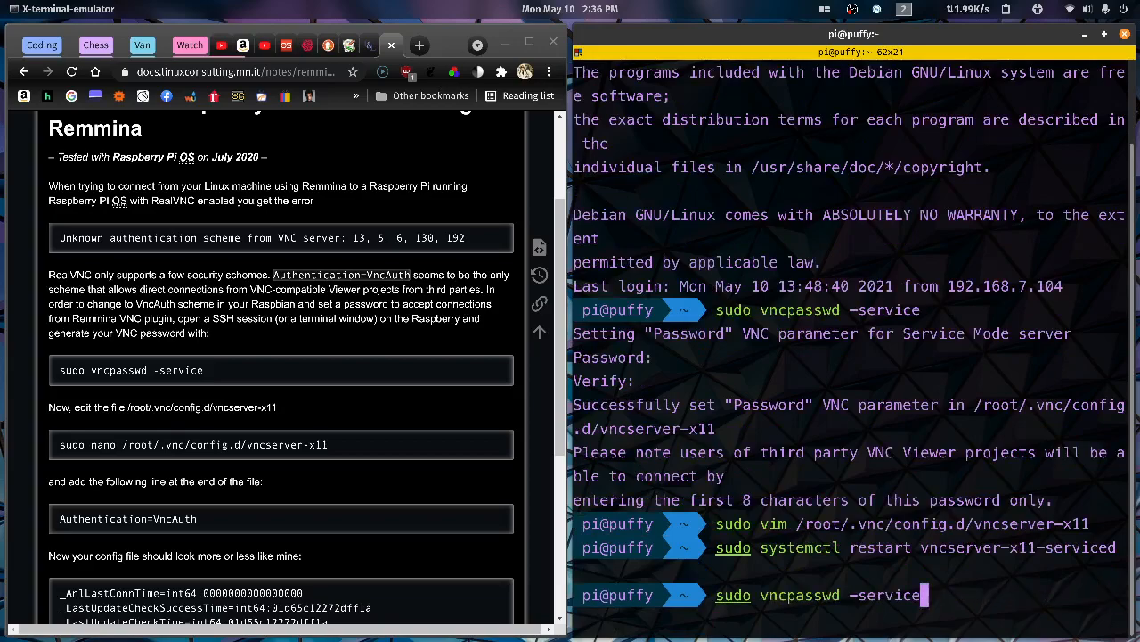
pyautogui.write('reboot')
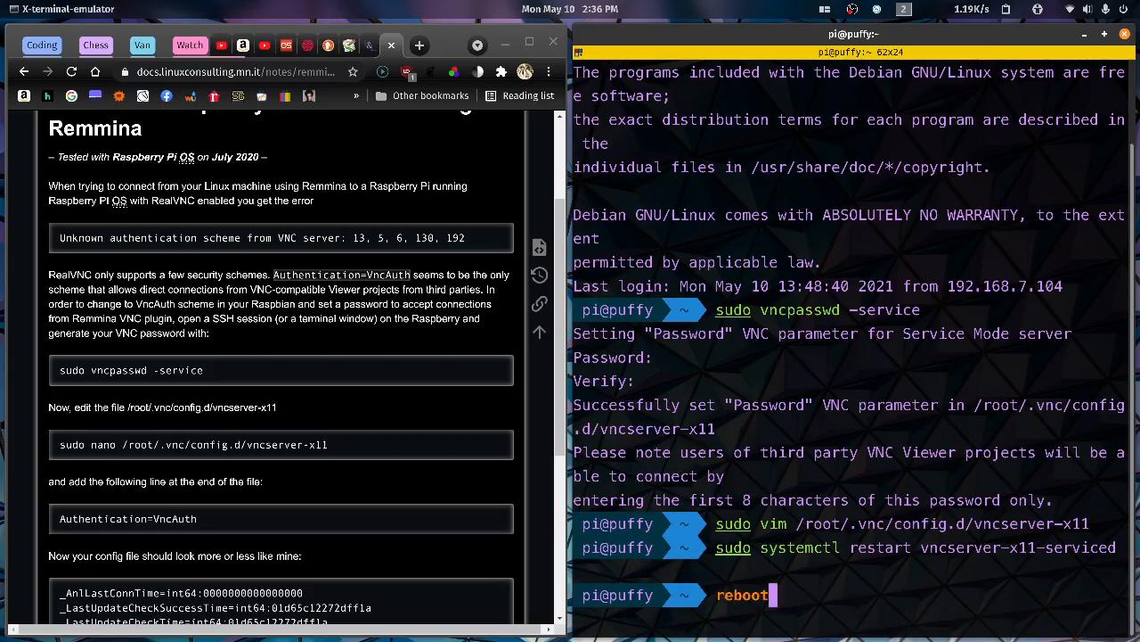
pyautogui.write('sudo apt-get install -y realvnc-vnc-server')
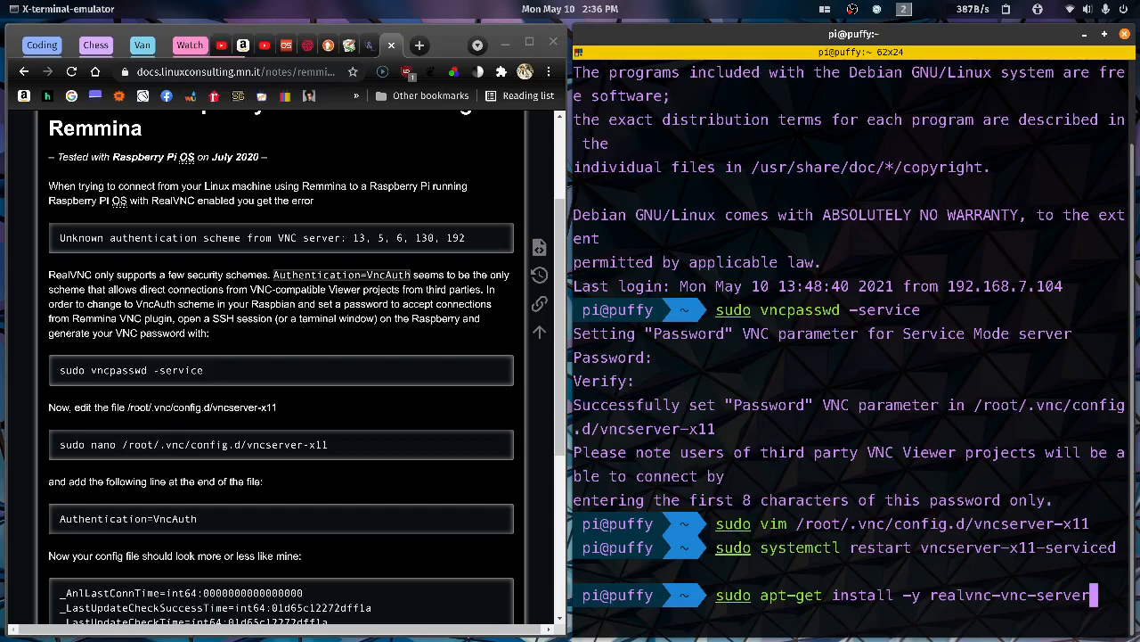
pyautogui.moveTo(1092, 594)
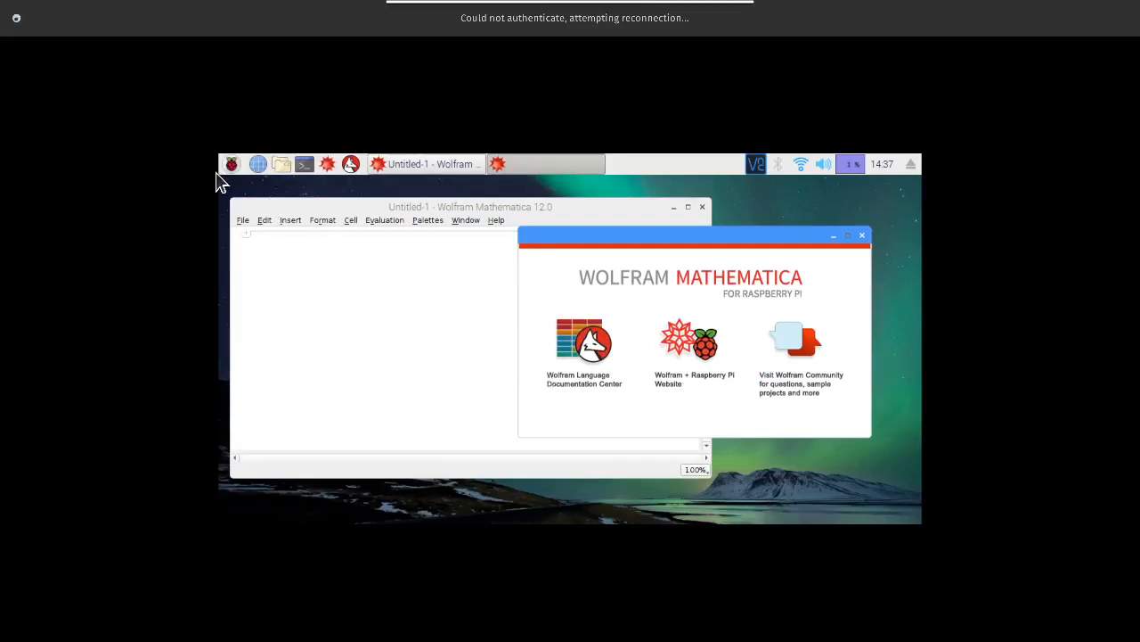
# Verify SSH and VNC are enabled under Raspberry Pi Configuration's Interfaces, and confirm with OK.
pyautogui.click(233, 164)
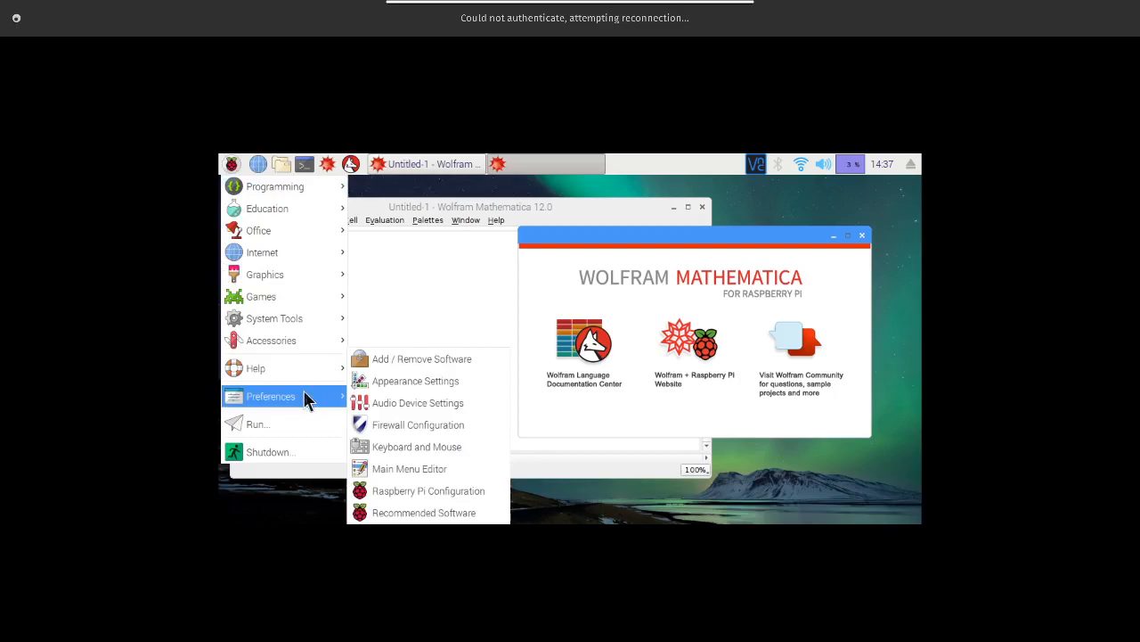
pyautogui.moveTo(418, 424)
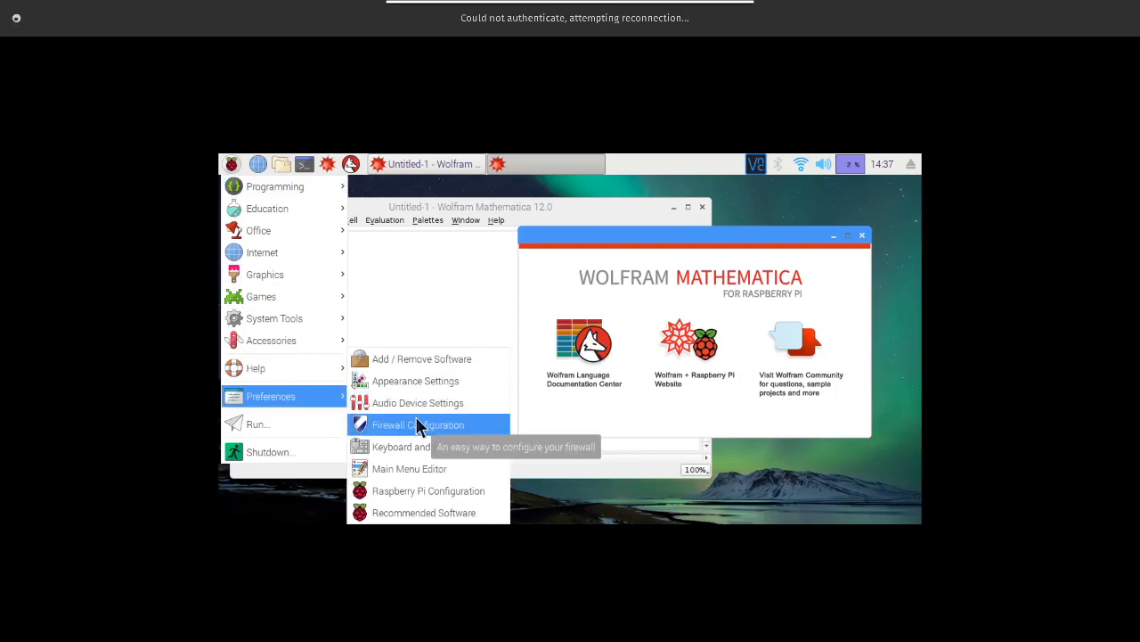
pyautogui.moveTo(443, 491)
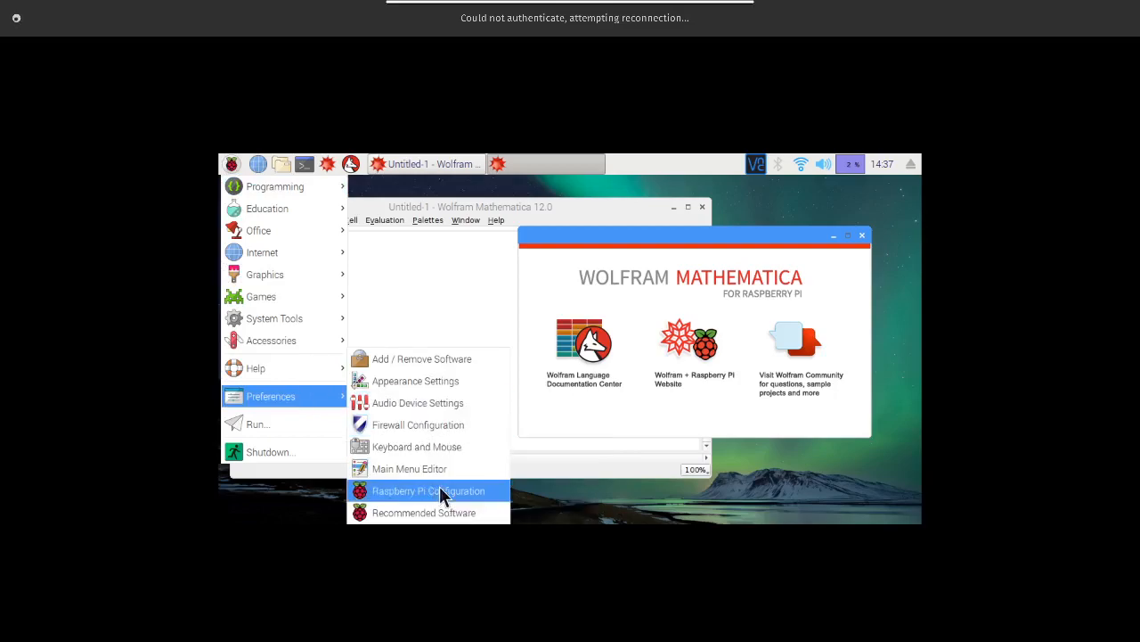
pyautogui.click(428, 490)
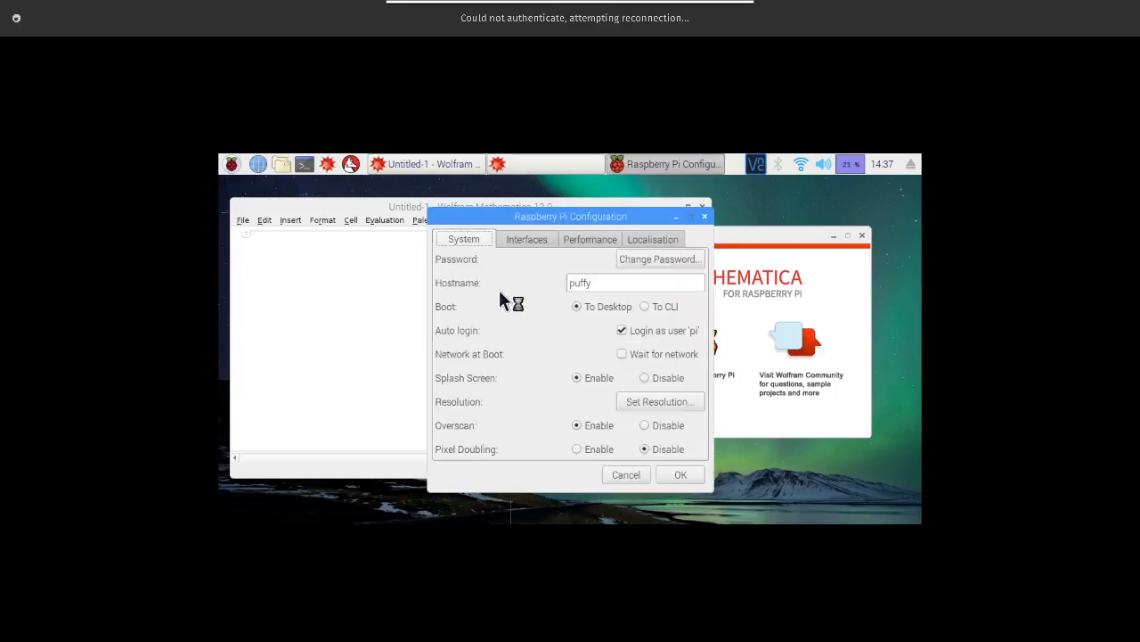
pyautogui.click(526, 239)
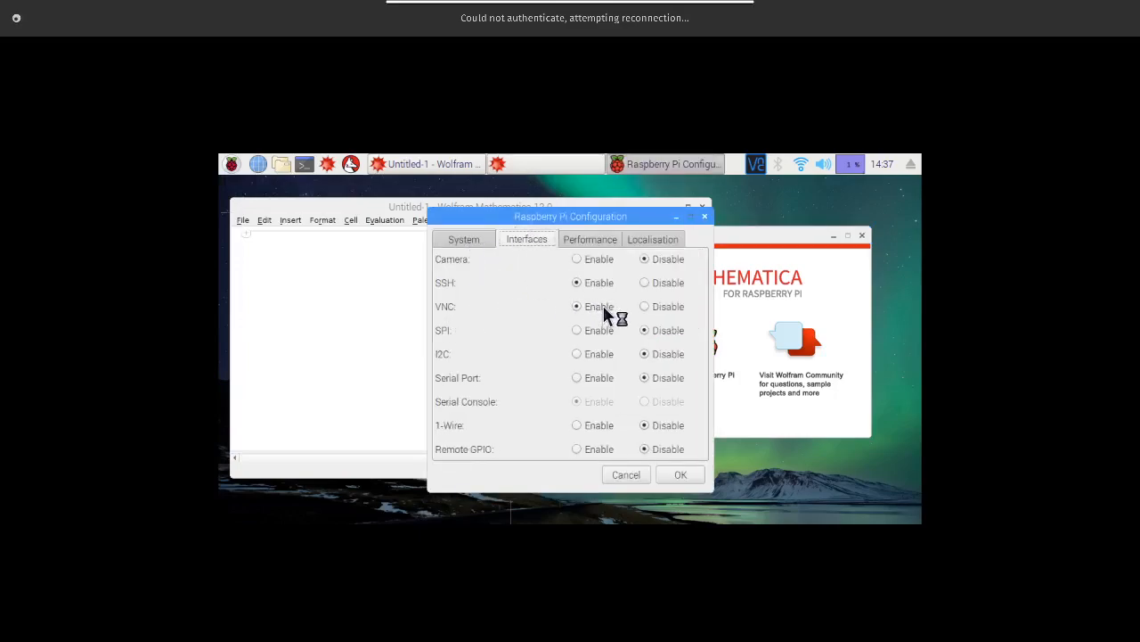
pyautogui.moveTo(729, 449)
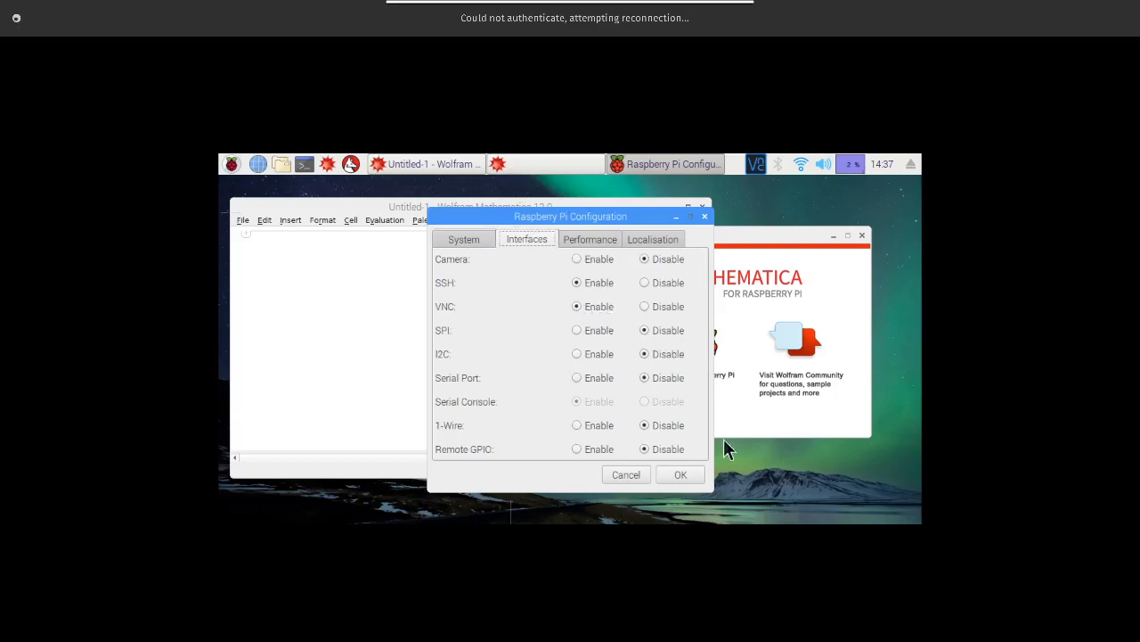
pyautogui.click(679, 474)
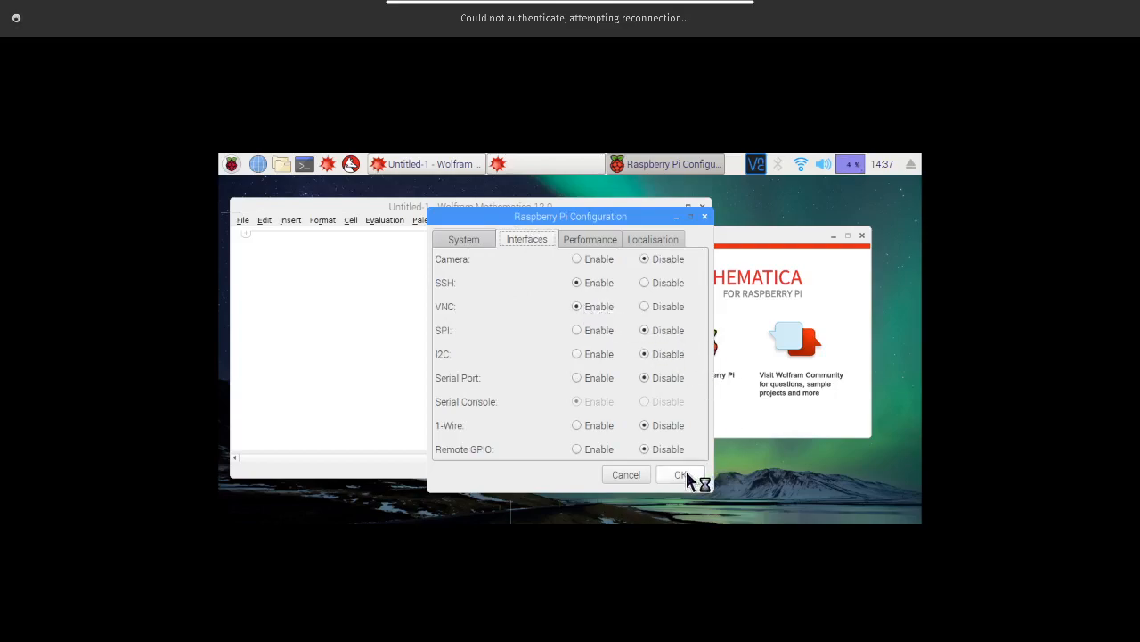
pyautogui.click(680, 474)
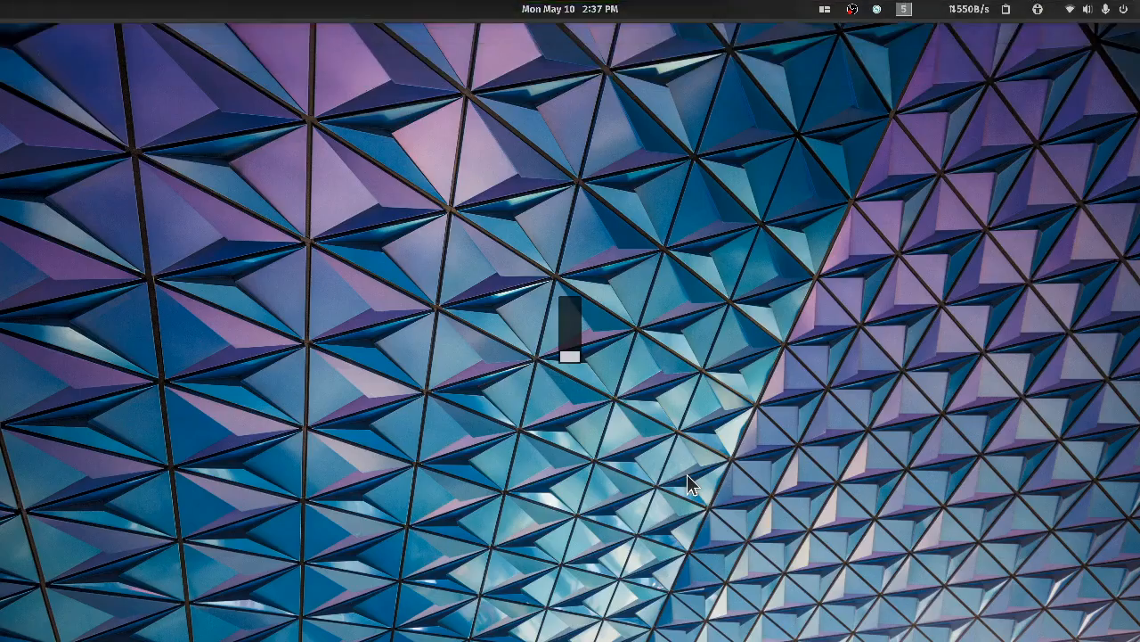
# Launch Pop!_Shop, search 'rem' and open the Flathub-installed Remmina page.
pyautogui.write('pop')
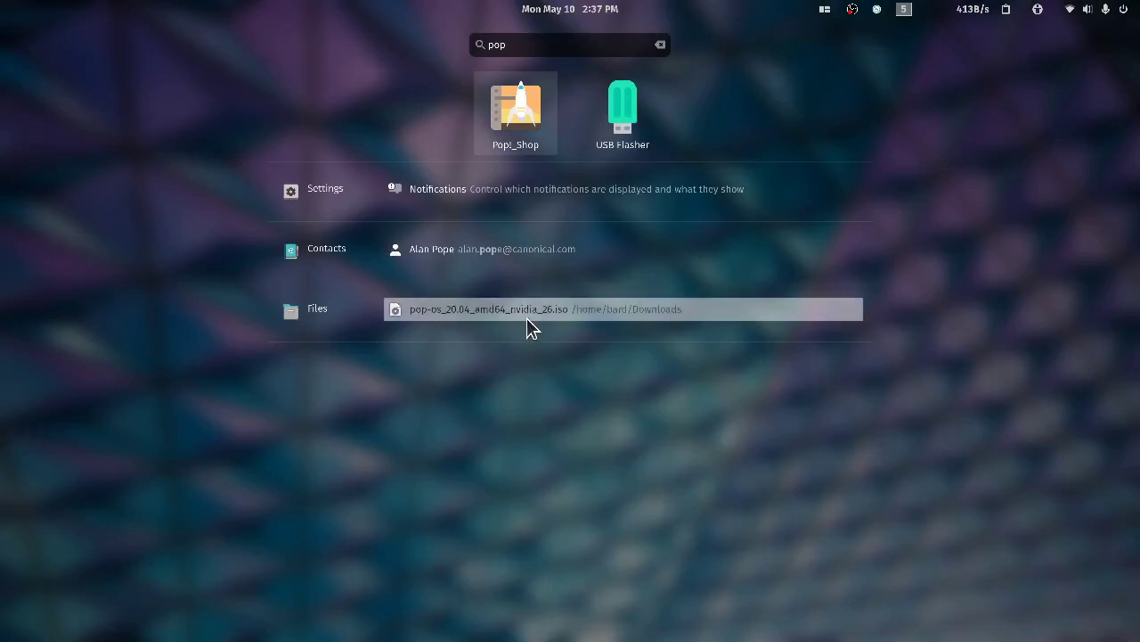
pyautogui.click(515, 107)
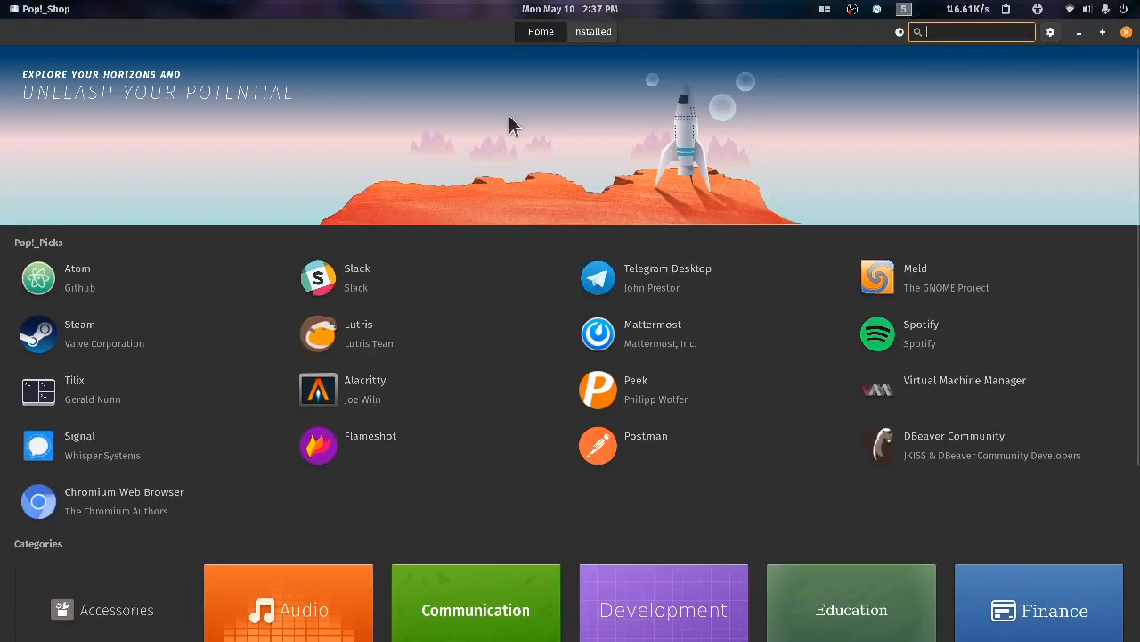
pyautogui.write('t')
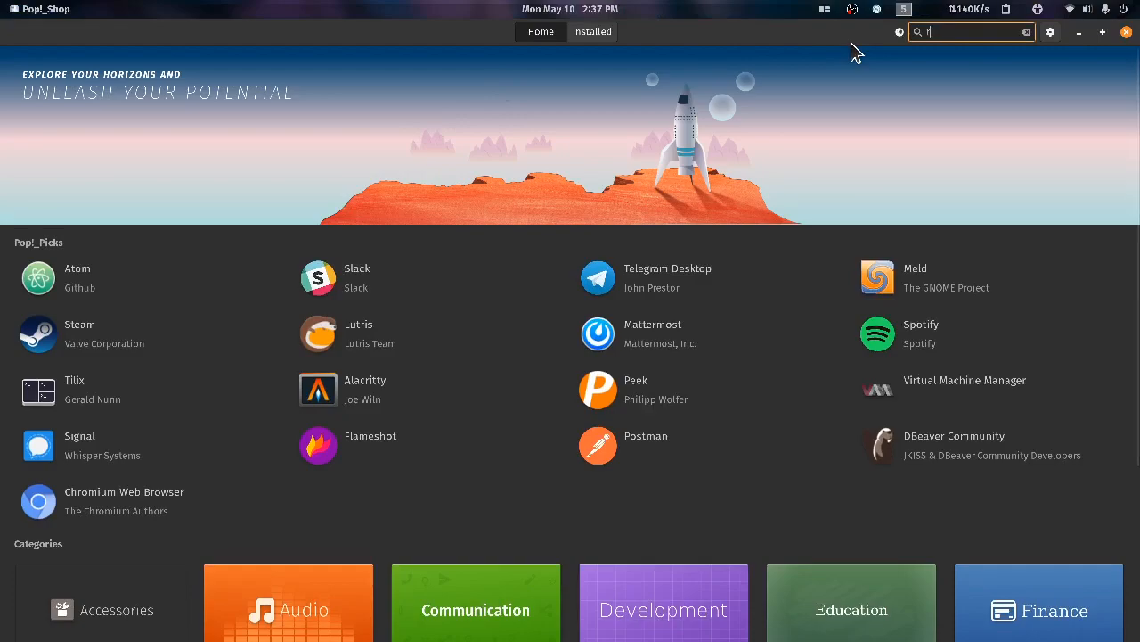
pyautogui.write('em')
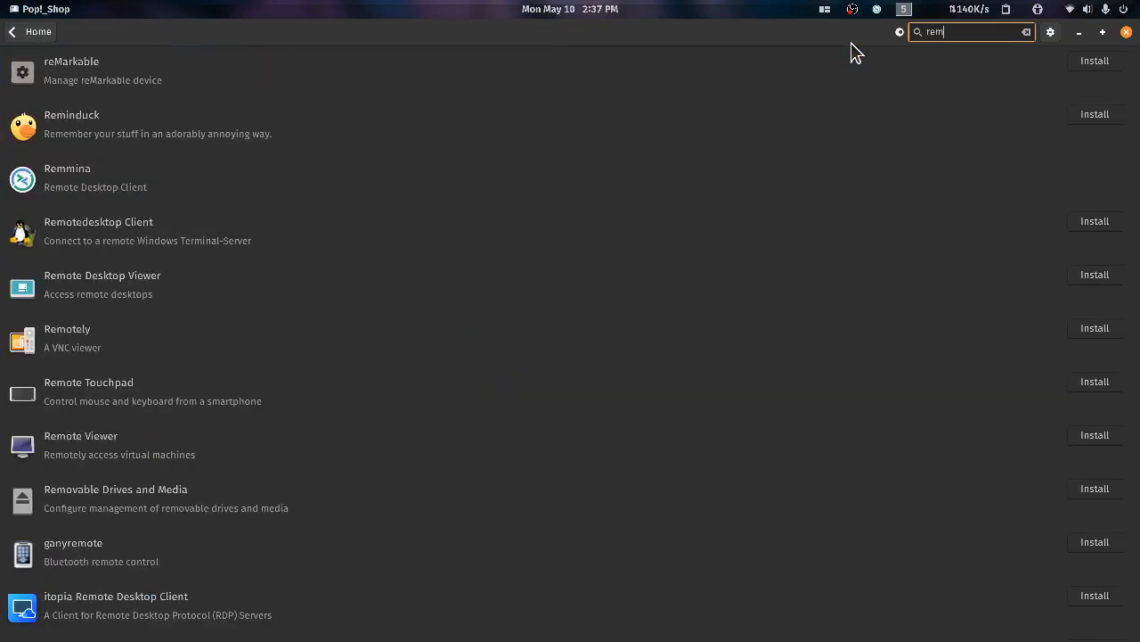
pyautogui.moveTo(107, 165)
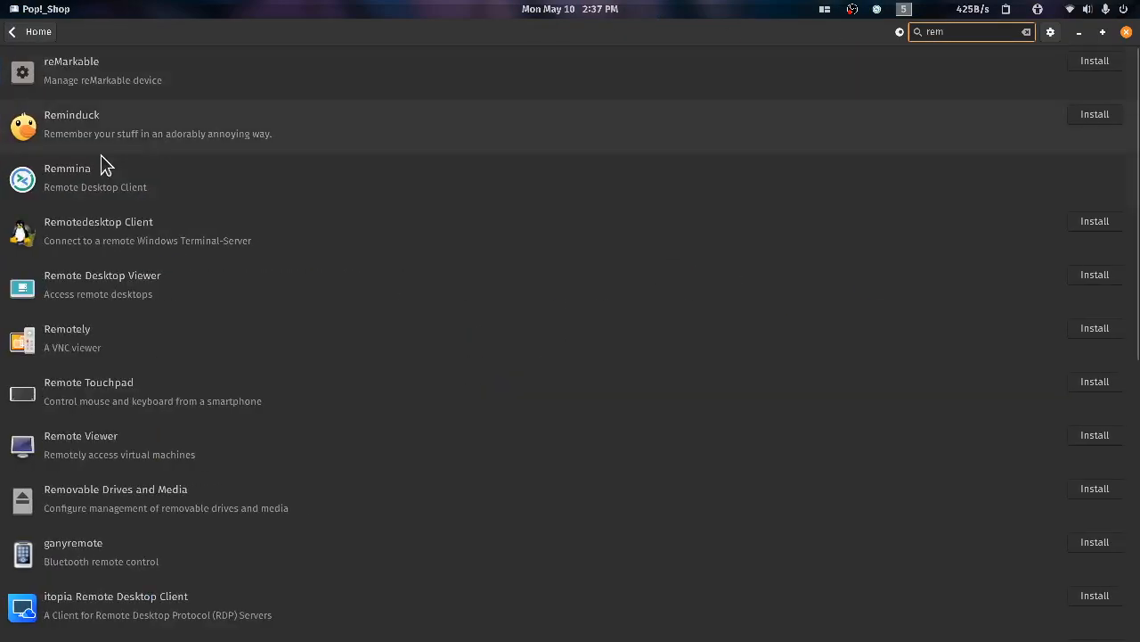
pyautogui.click(66, 176)
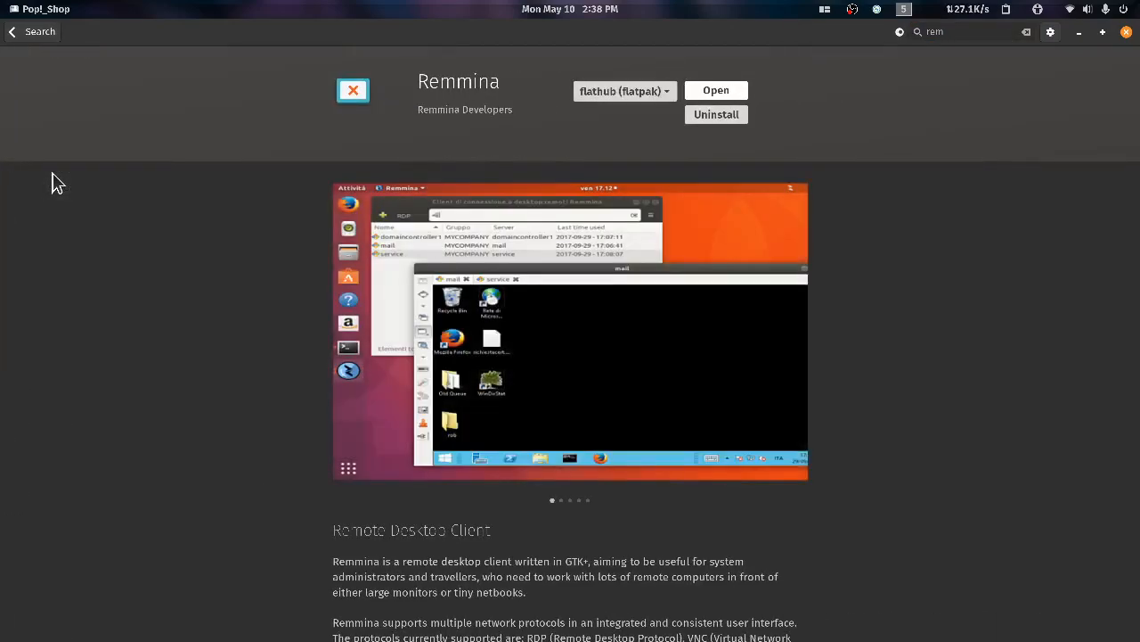
pyautogui.moveTo(400, 141)
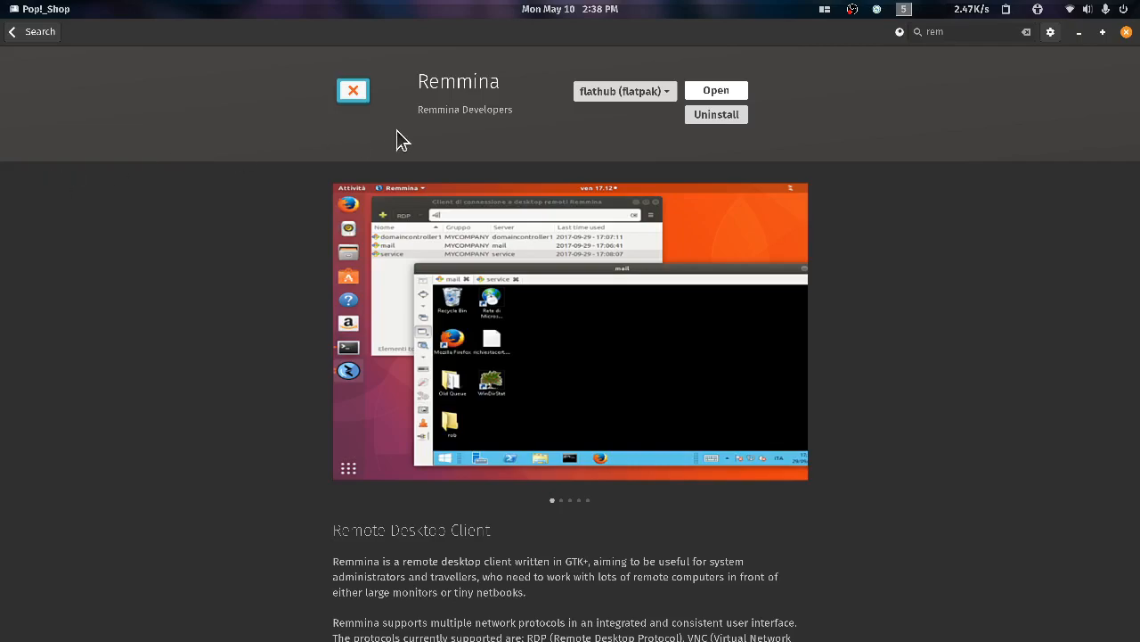
pyautogui.moveTo(624, 90)
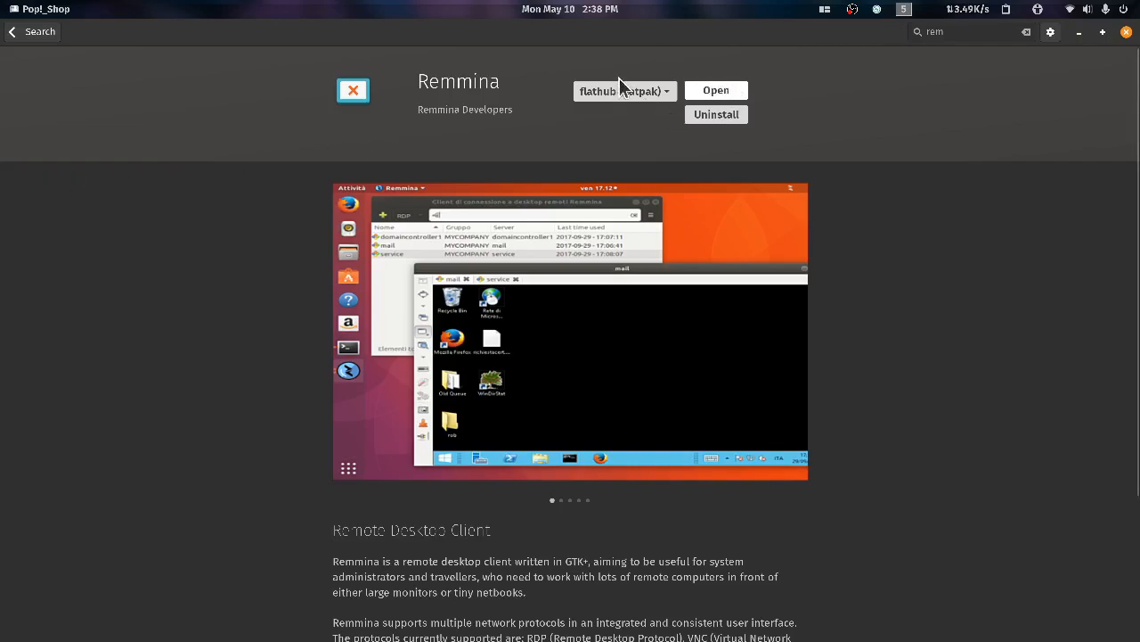
pyautogui.moveTo(943, 94)
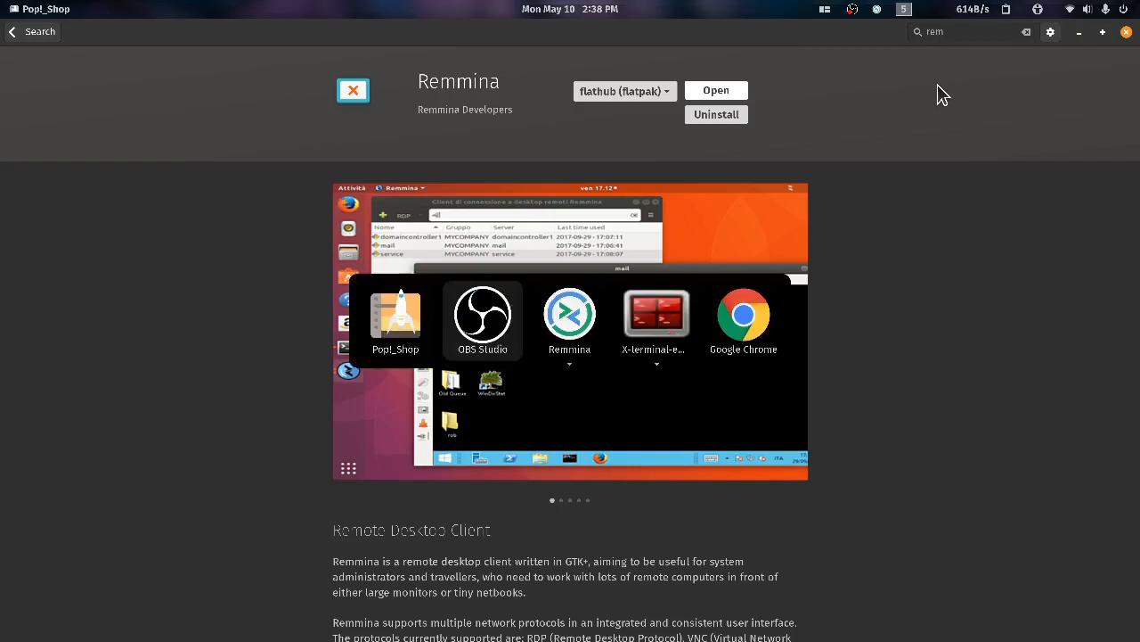
# Bring up Chrome and scroll the linuxconsulting Remmina VNC note to the restart command.
pyautogui.click(482, 314)
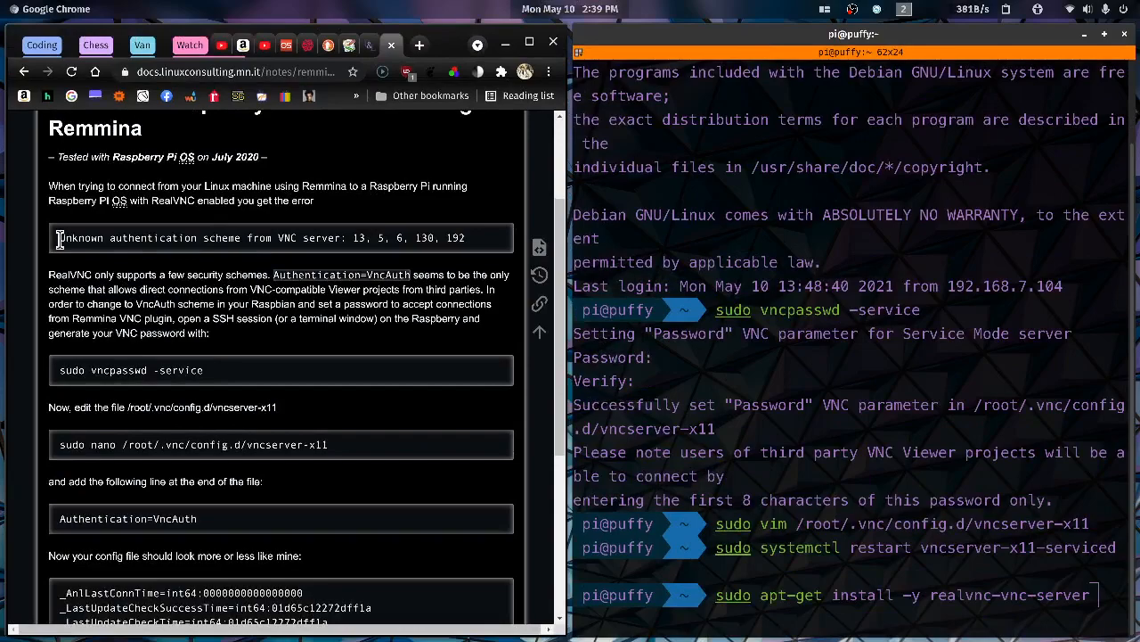
pyautogui.moveTo(477, 233)
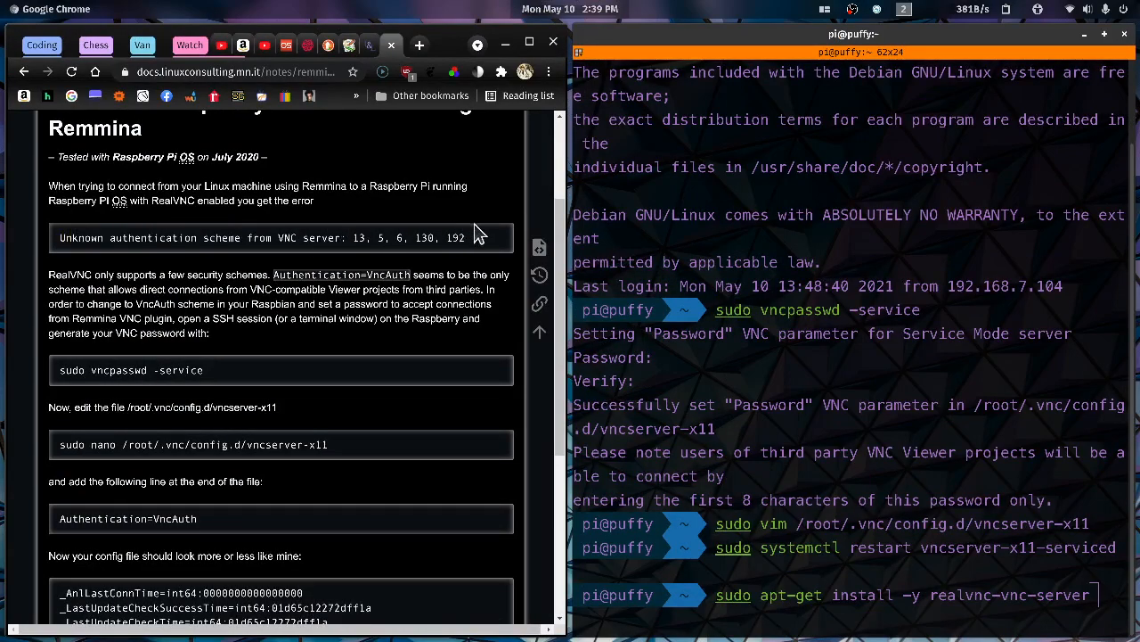
pyautogui.moveTo(453, 191)
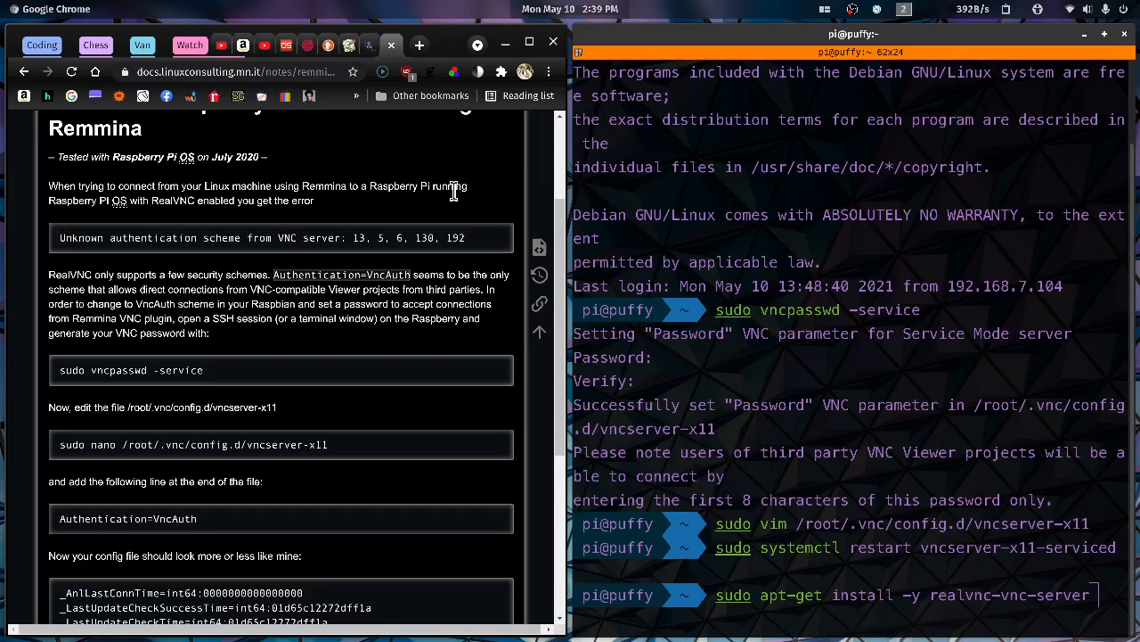
pyautogui.moveTo(275, 383)
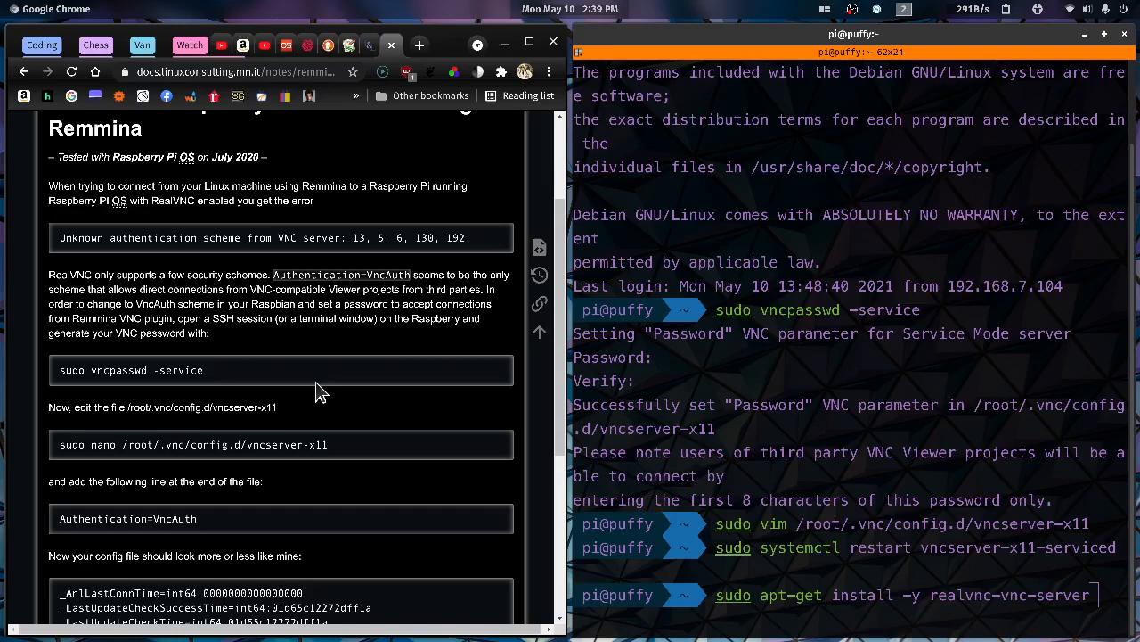
pyautogui.moveTo(259, 437)
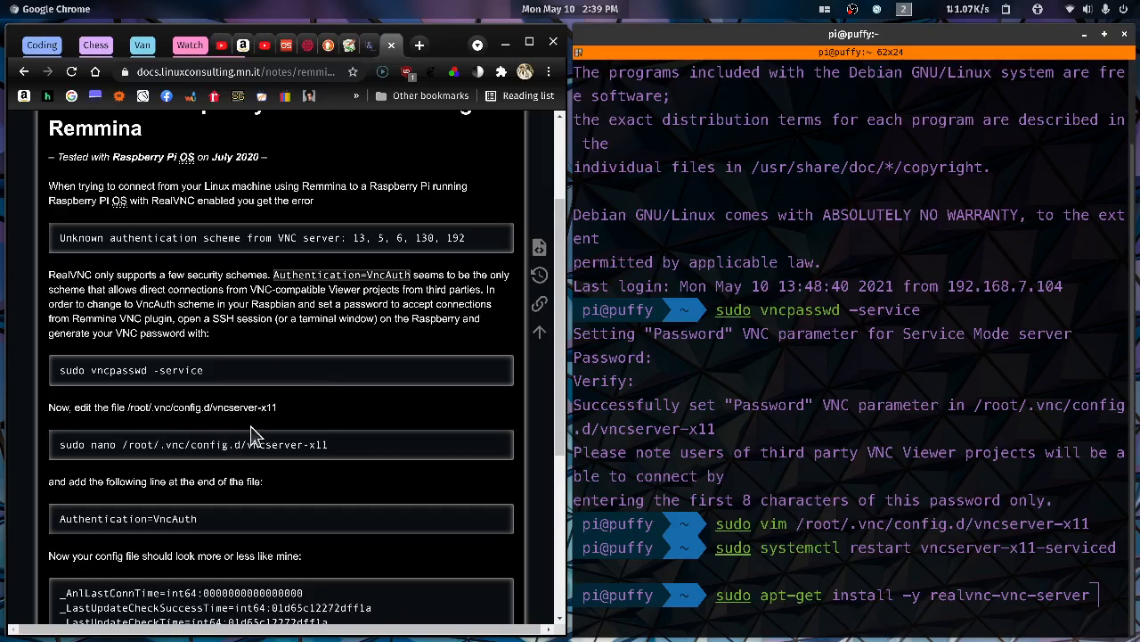
pyautogui.moveTo(330, 426)
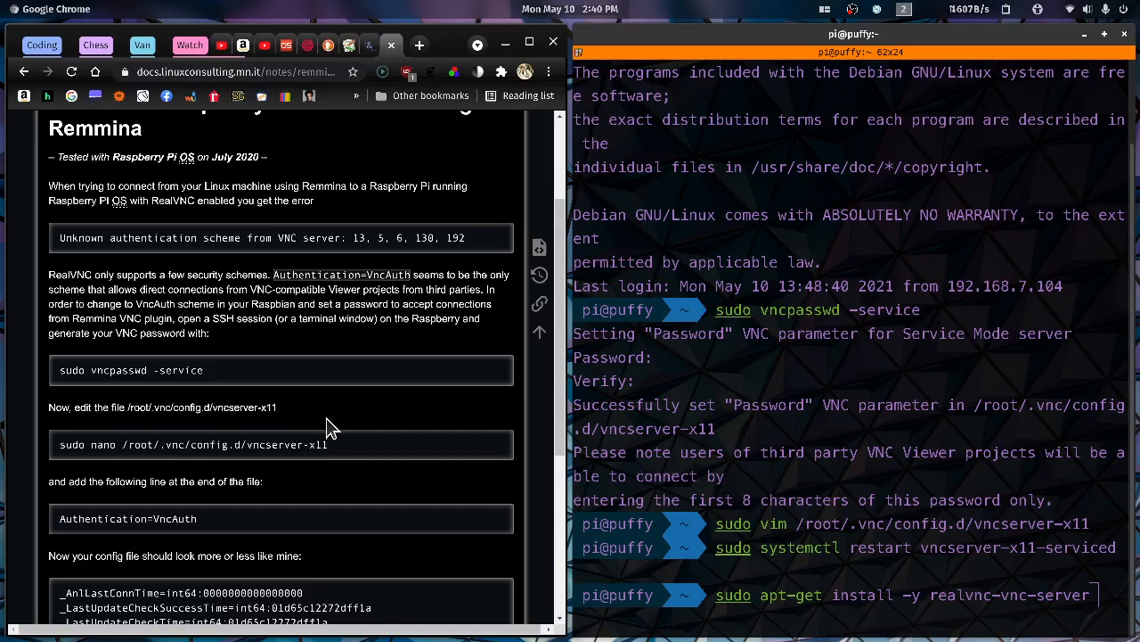
pyautogui.moveTo(236, 526)
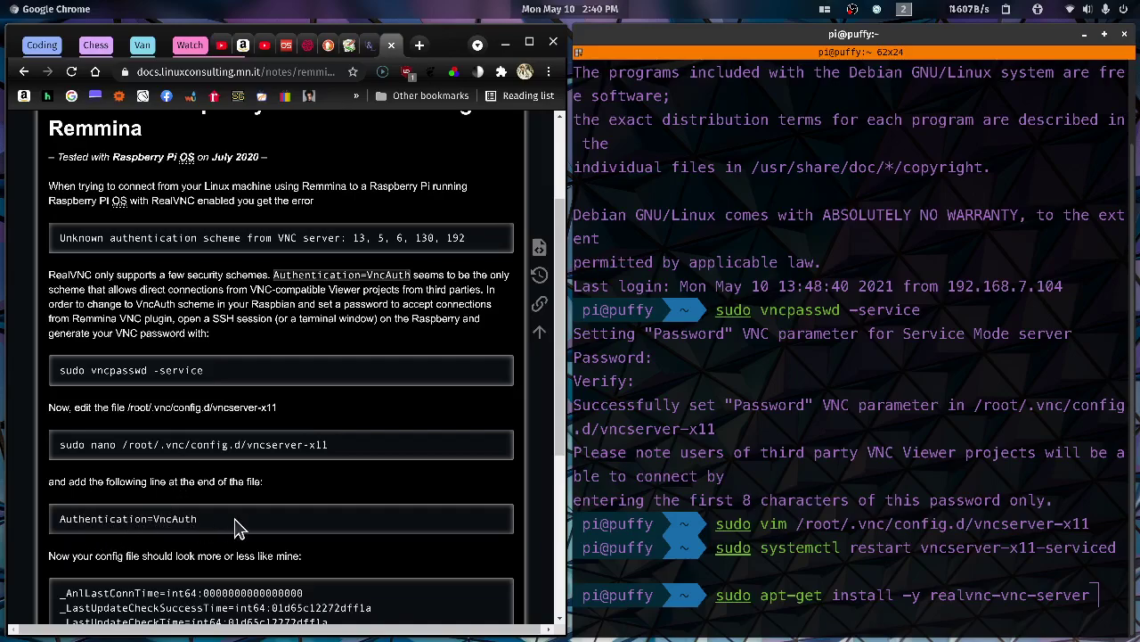
pyautogui.moveTo(323, 523)
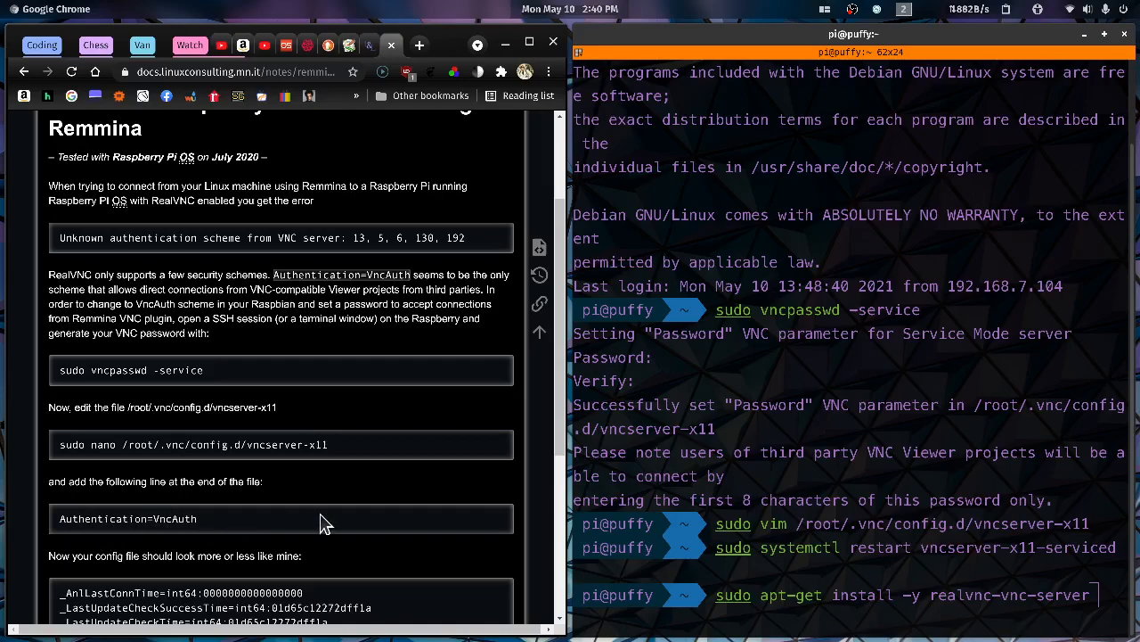
pyautogui.scroll(-3)
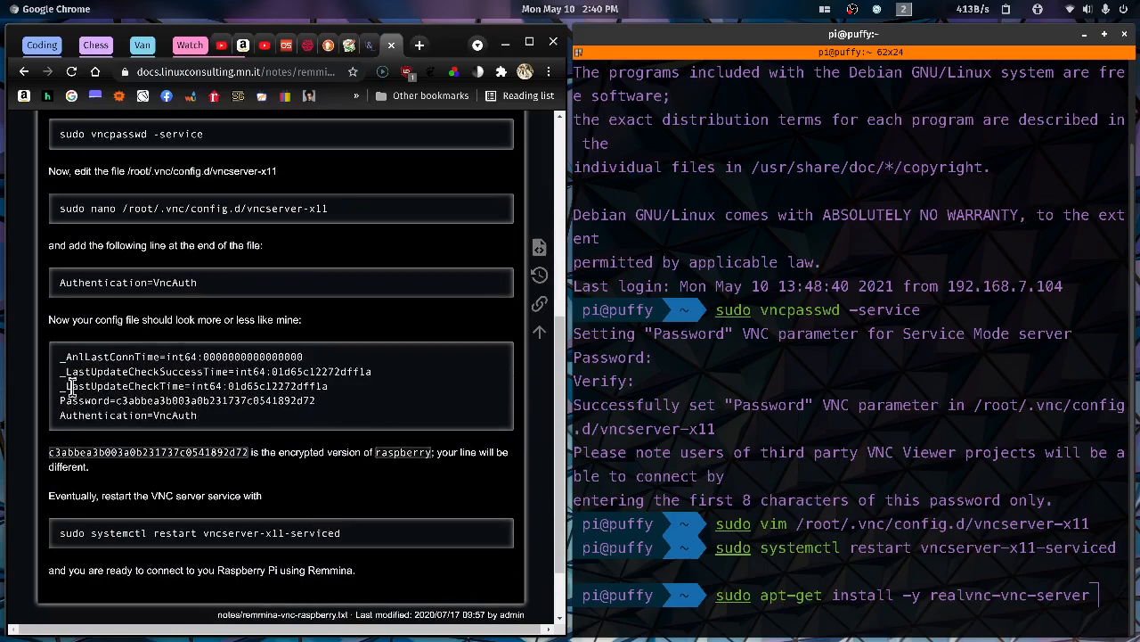
pyautogui.moveTo(427, 374)
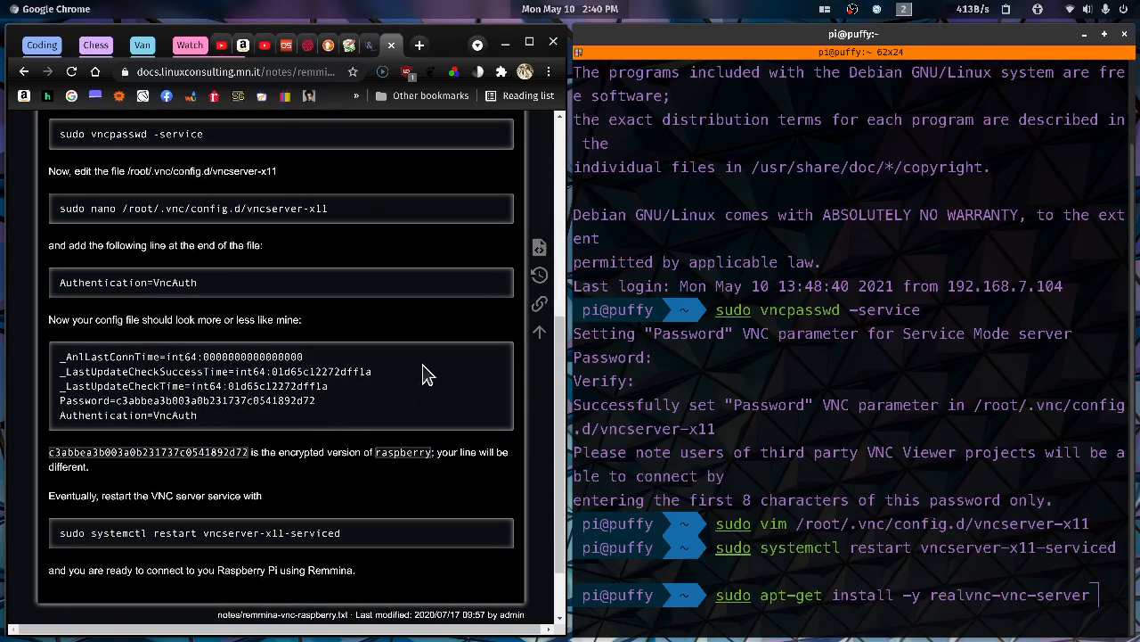
pyautogui.moveTo(165, 476)
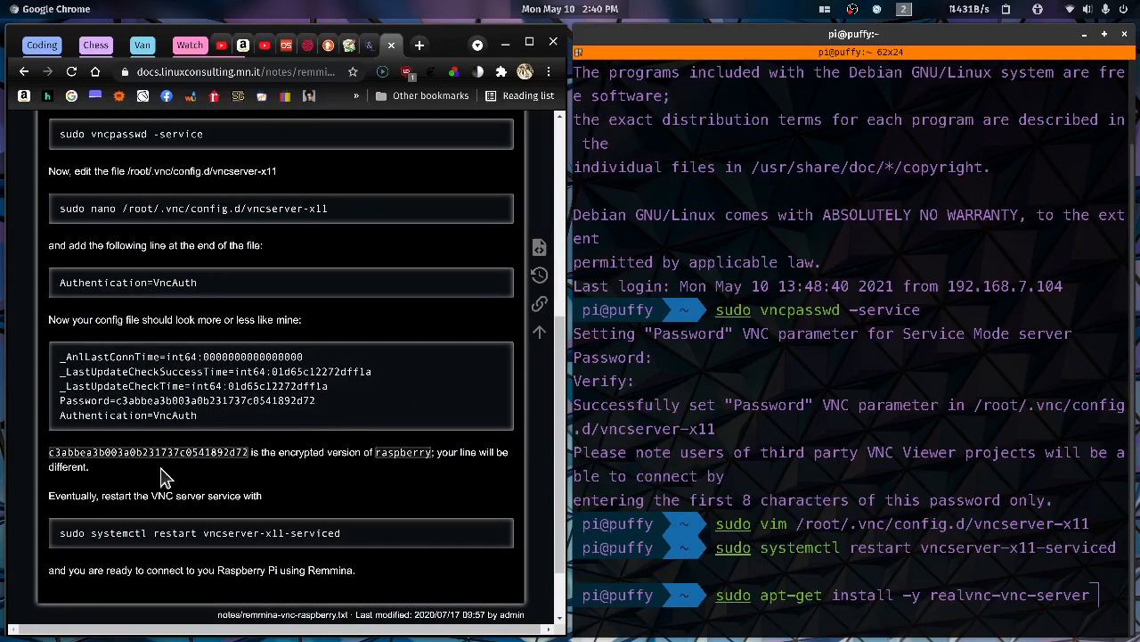
pyautogui.moveTo(303, 526)
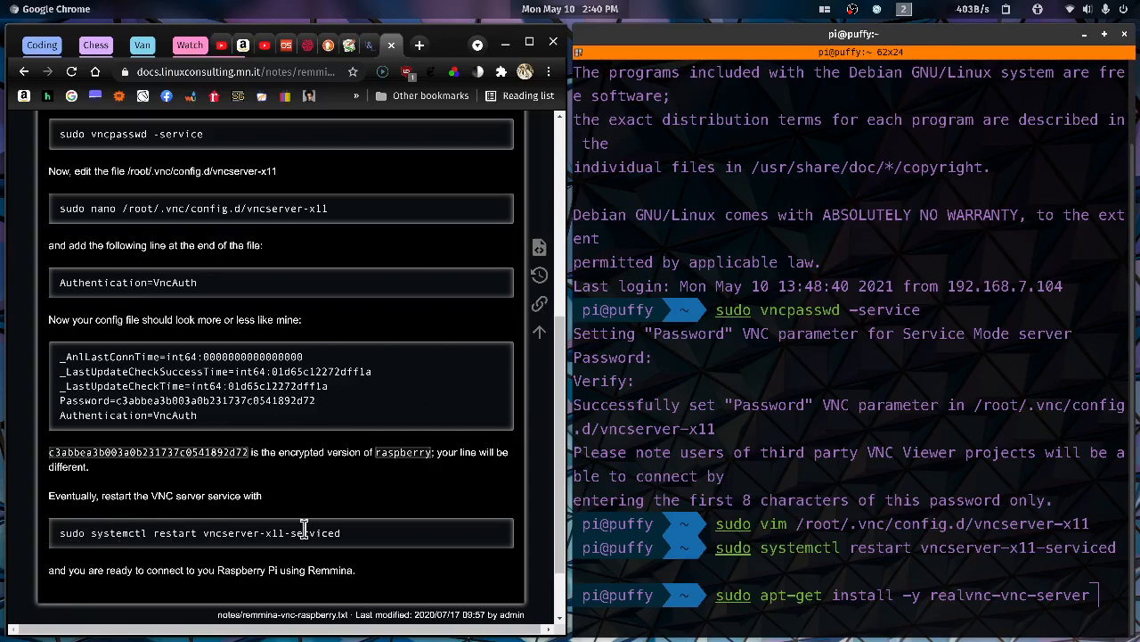
pyautogui.moveTo(413, 535)
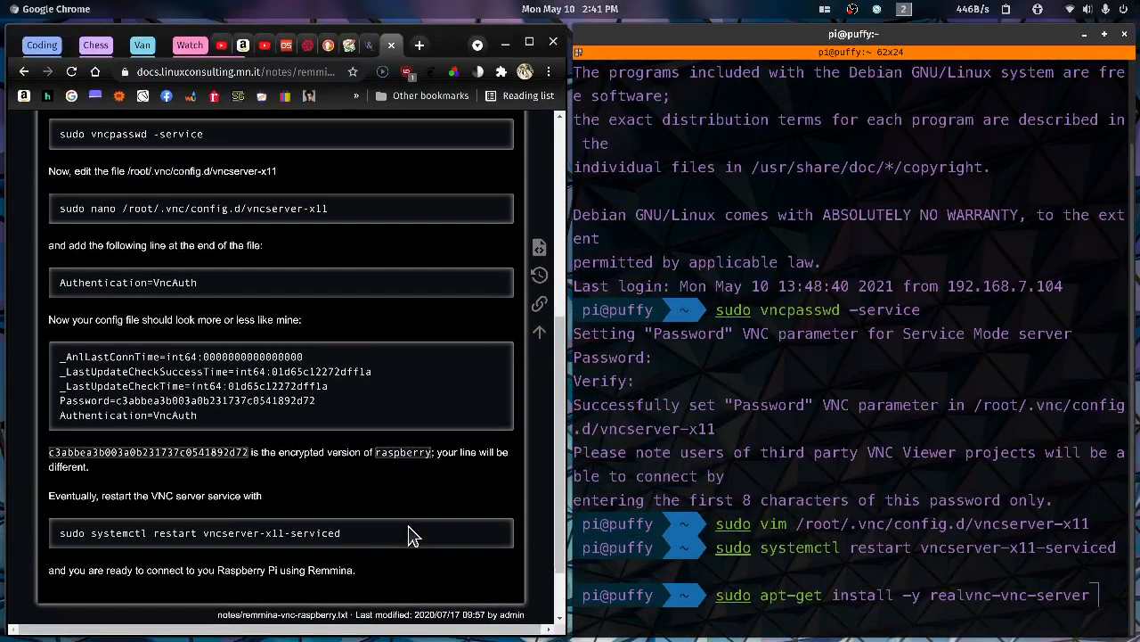
pyautogui.moveTo(436, 64)
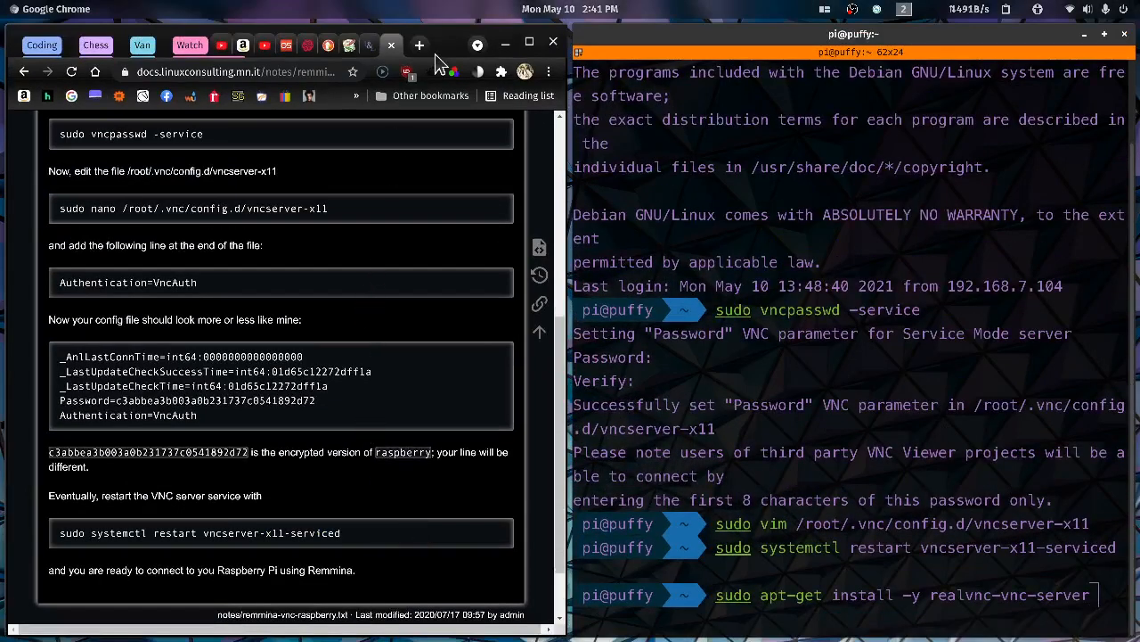
pyautogui.moveTo(419, 45)
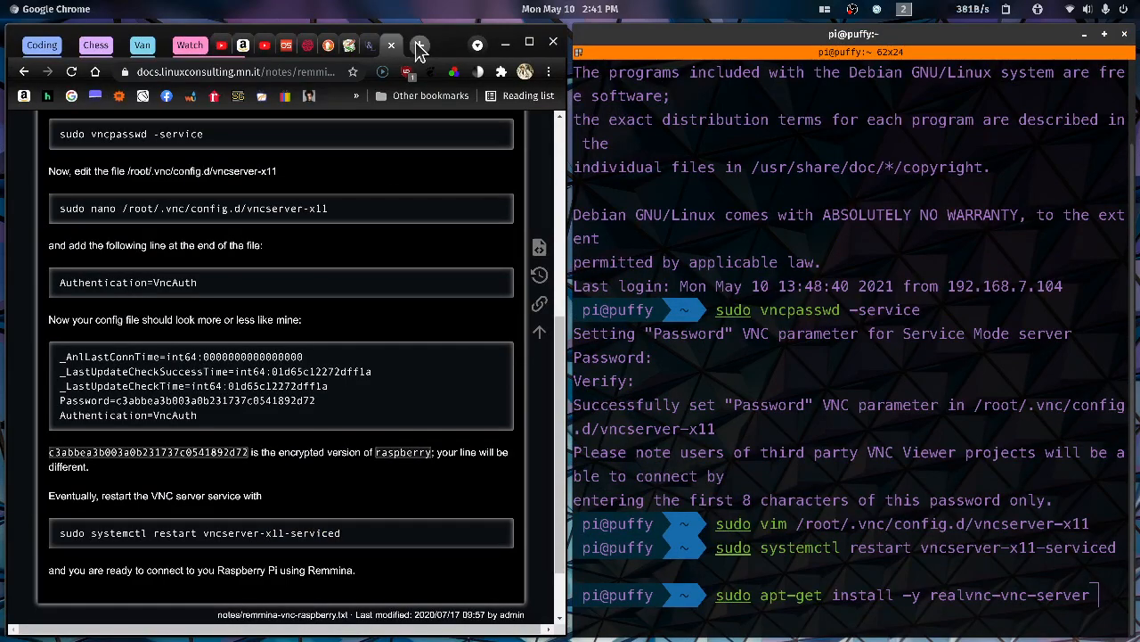
# Search 'cost mathematica license' and view Wolfram's Home and Hobby prices: Desktop $354, Cloud $177.
pyautogui.click(419, 45)
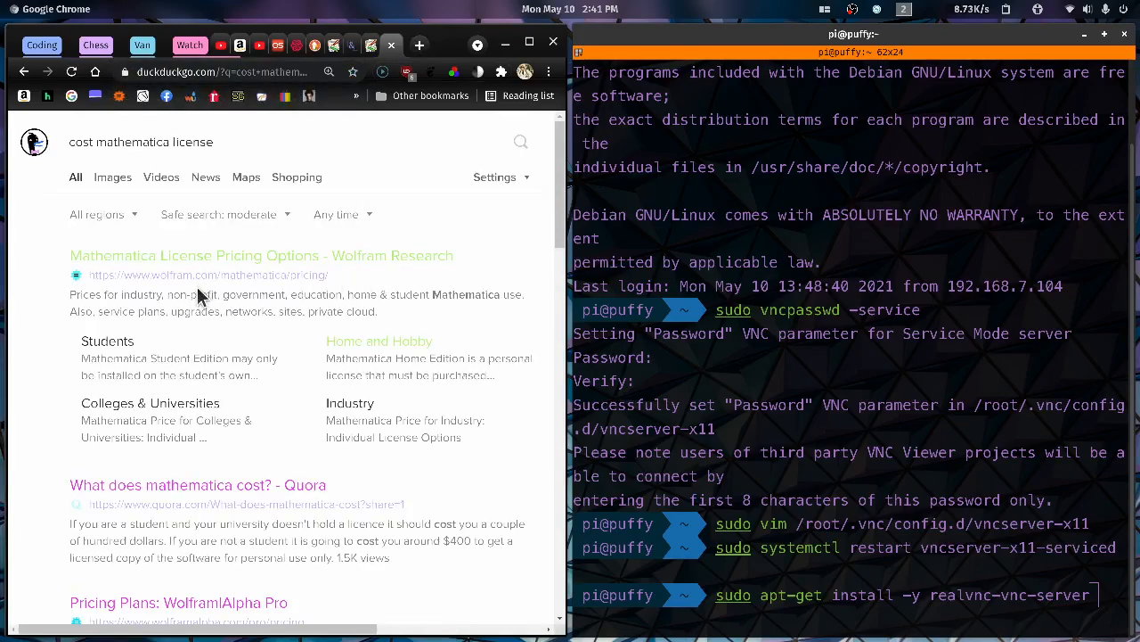
pyautogui.click(261, 256)
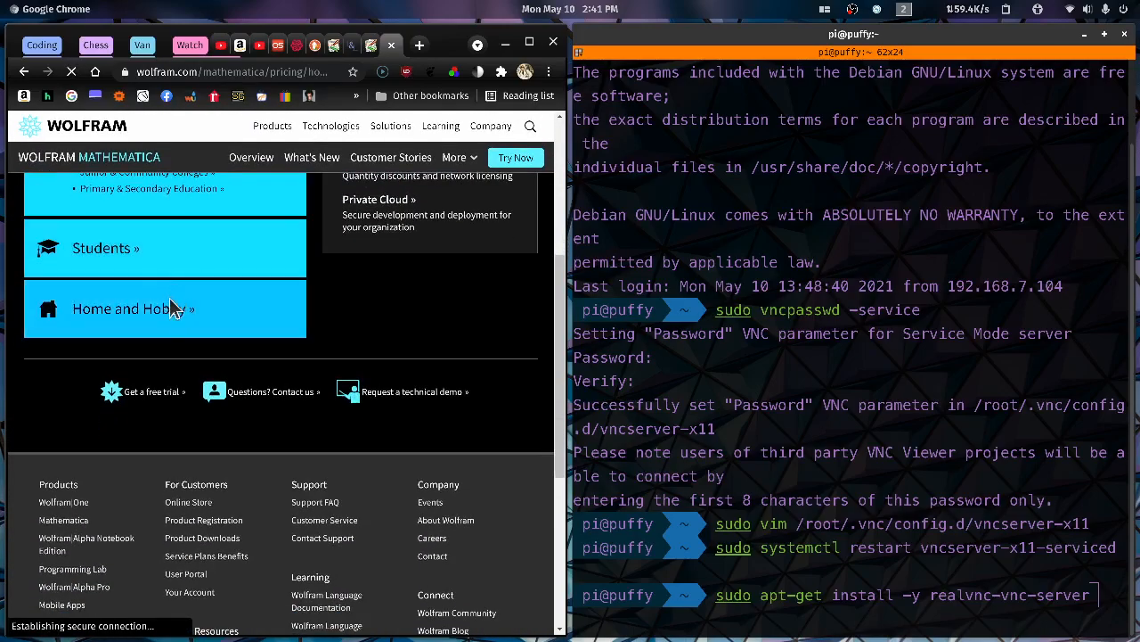
pyautogui.click(165, 309)
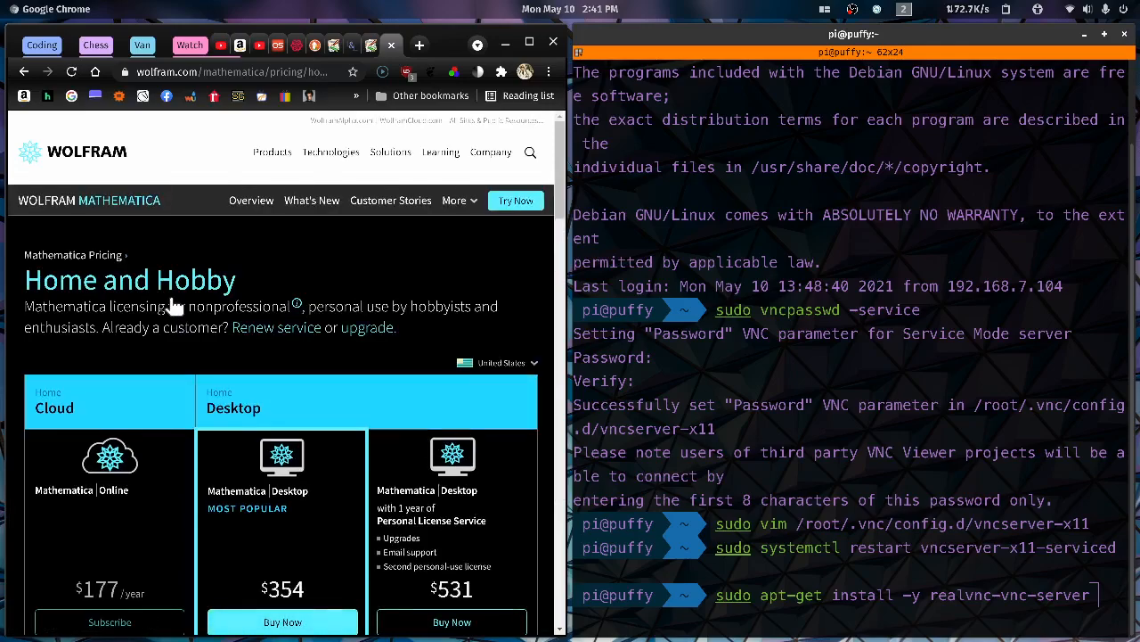
pyautogui.scroll(-3)
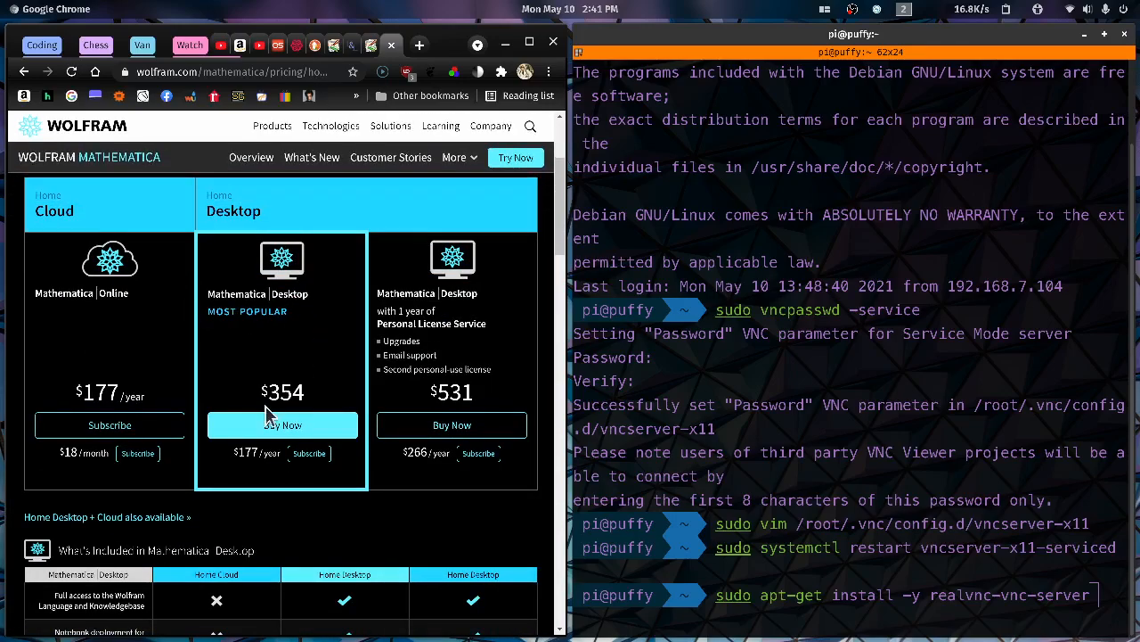
pyautogui.moveTo(312, 366)
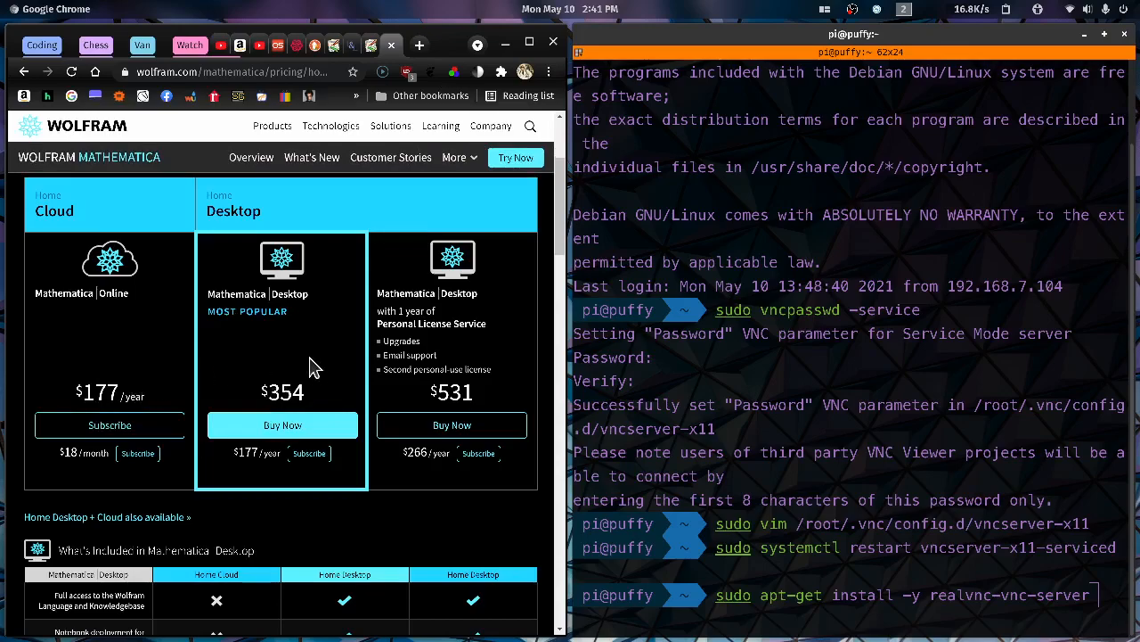
pyautogui.moveTo(274, 472)
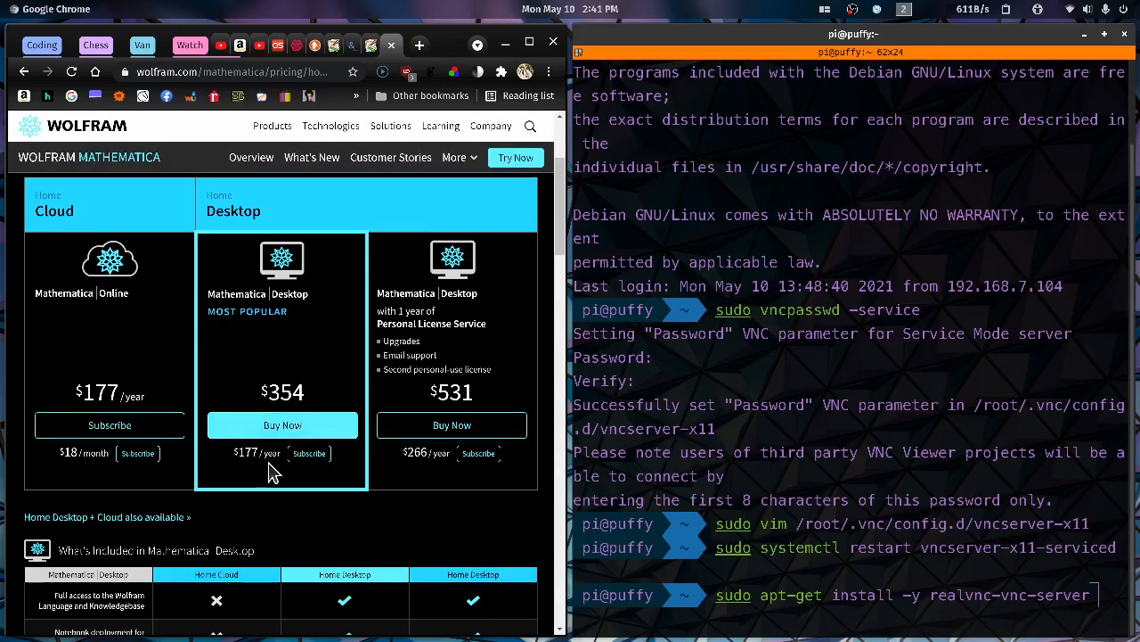
pyautogui.moveTo(285, 389)
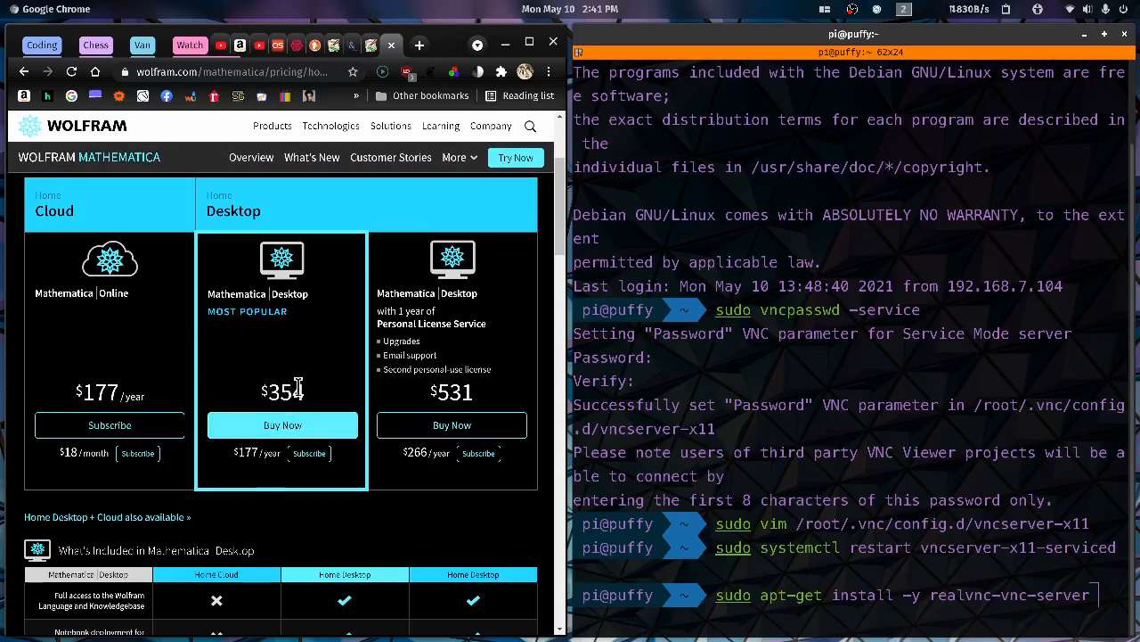
pyautogui.moveTo(261, 474)
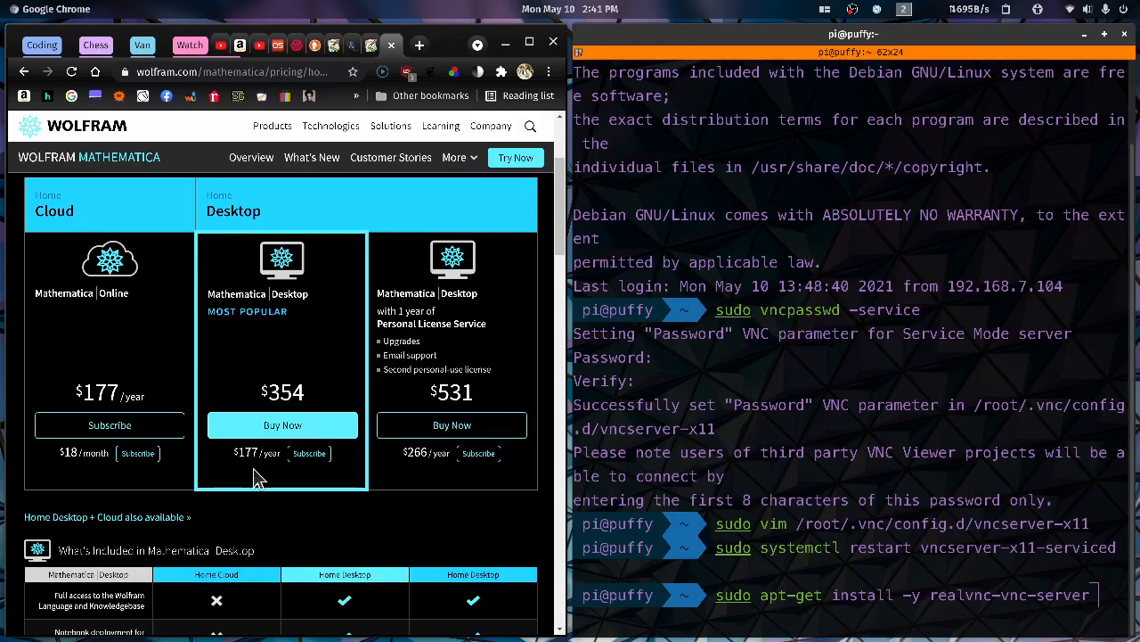
pyautogui.scroll(3)
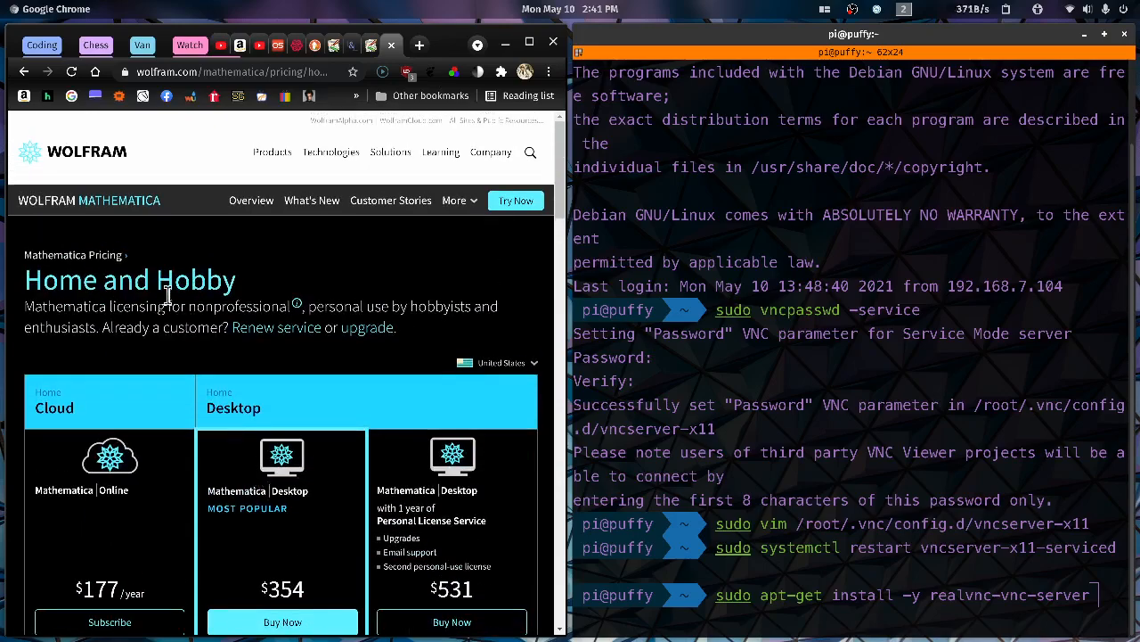
pyautogui.click(74, 254)
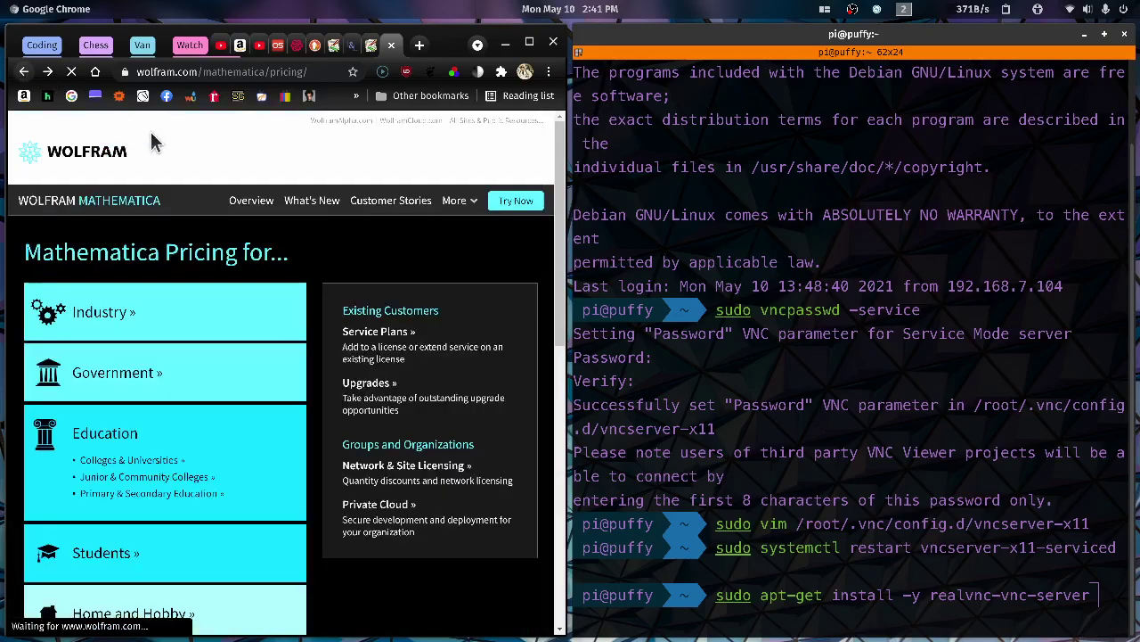
pyautogui.scroll(-3)
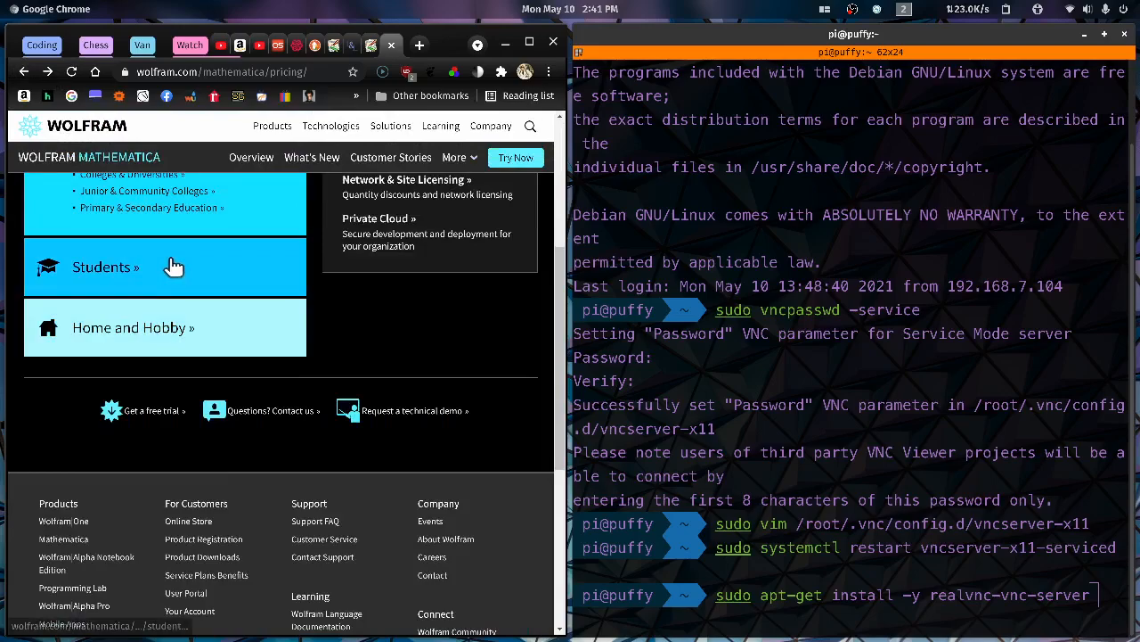
pyautogui.click(105, 267)
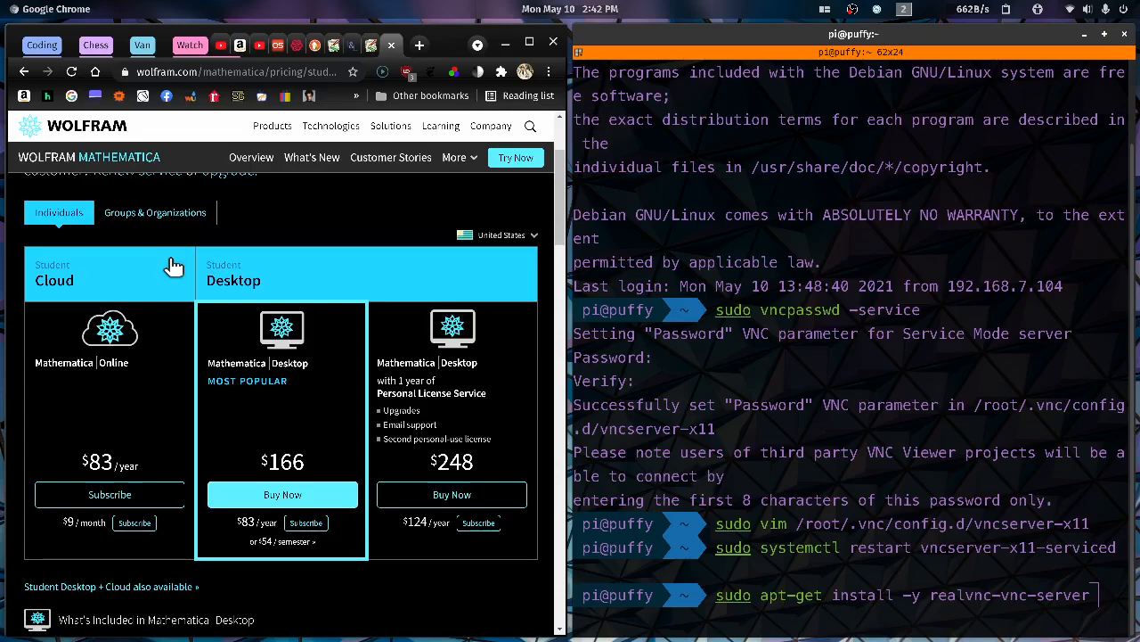
pyautogui.moveTo(428, 44)
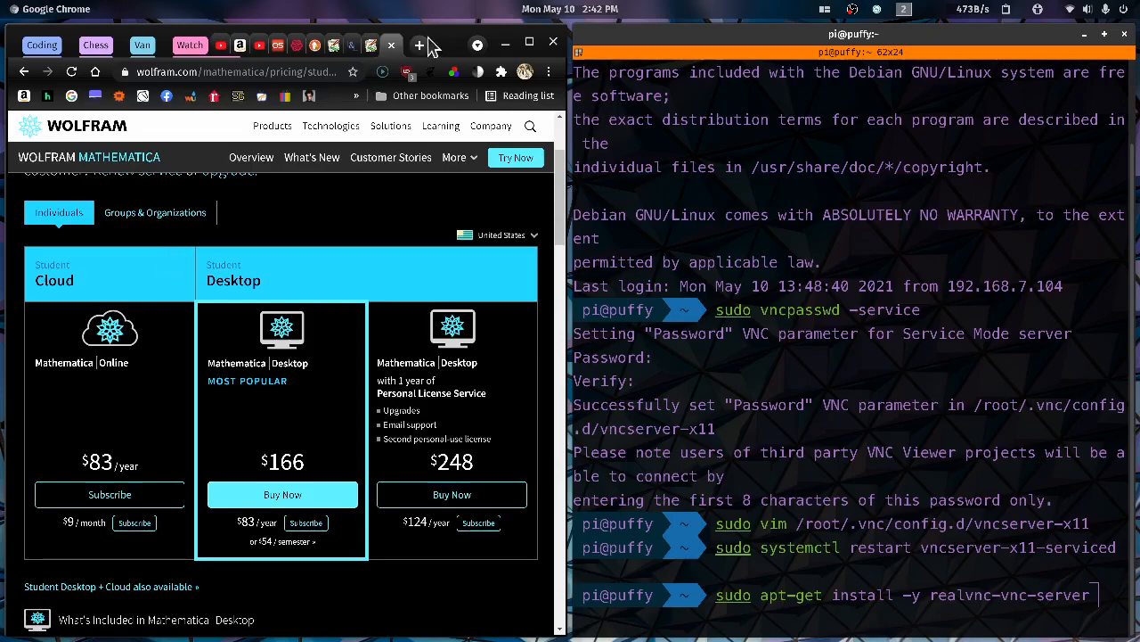
# Search DuckDuckGo for 'raspberry 4 8gb canakit' in a new tab.
pyautogui.click(418, 45)
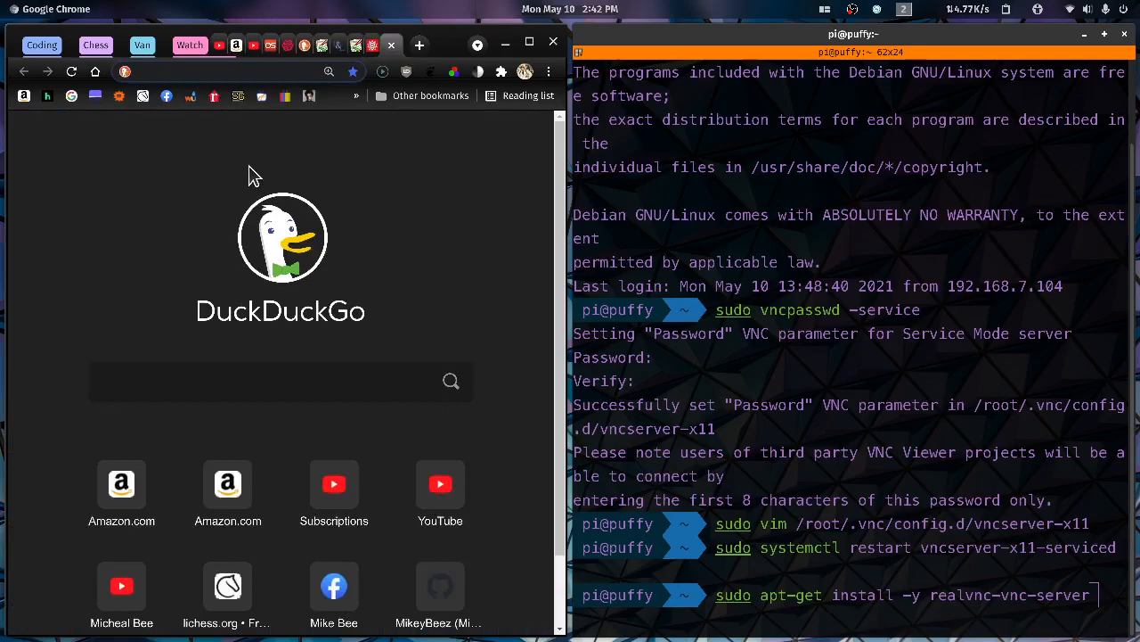
pyautogui.moveTo(196, 62)
pyautogui.write('raspberry 4')
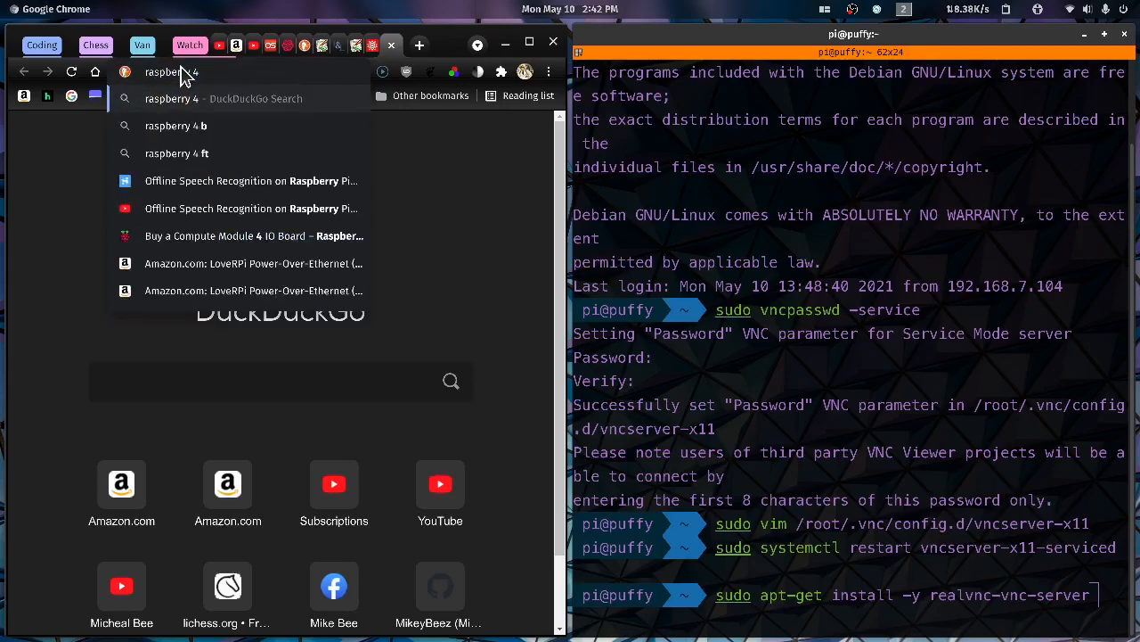
pyautogui.write('8gb')
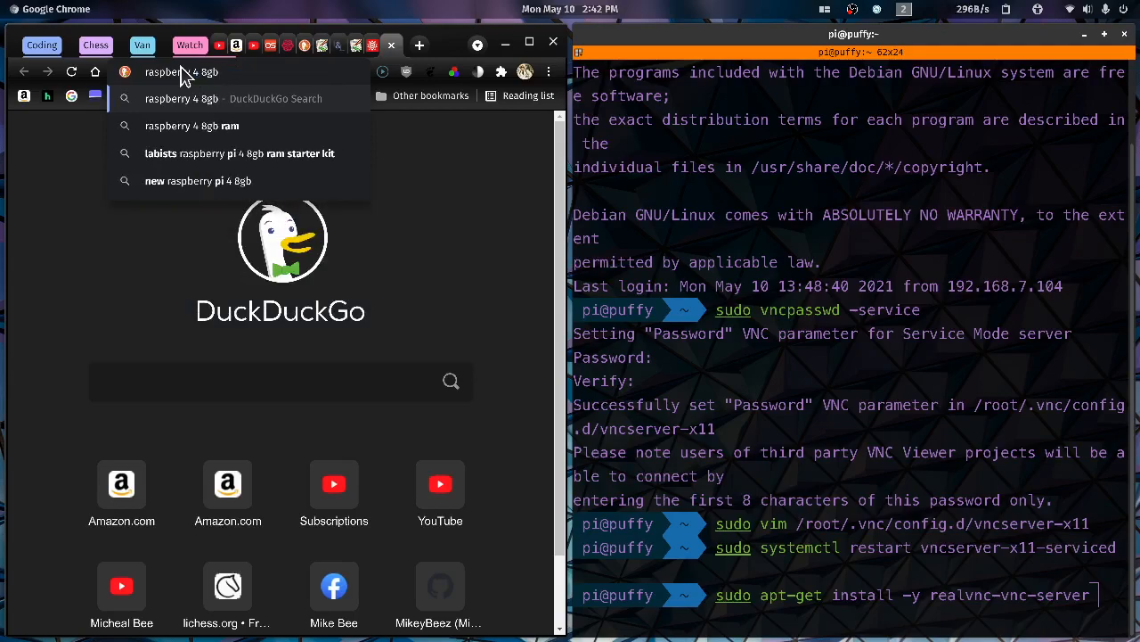
pyautogui.write('cana')
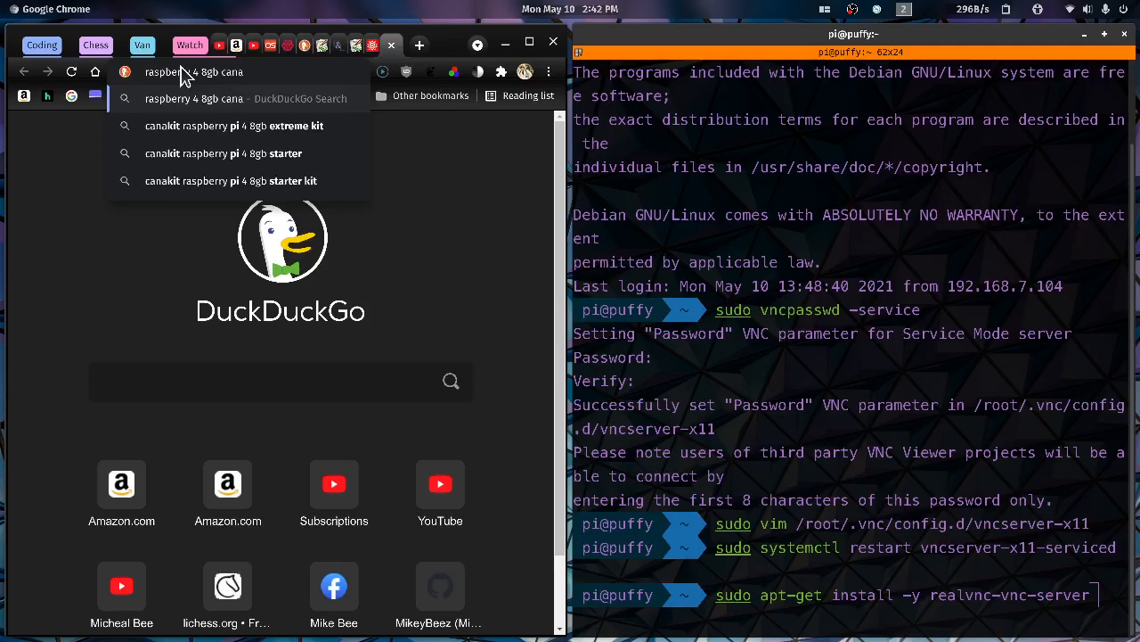
pyautogui.press('Return')
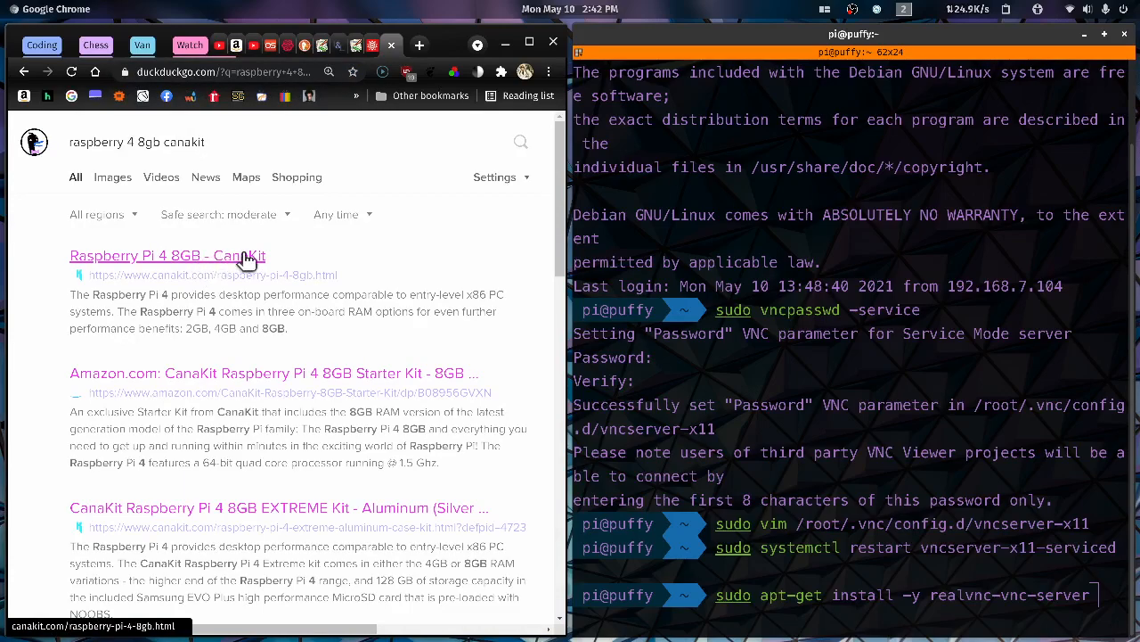
# Open CanaKit's Raspberry Pi 4 8GB page and browse kits priced $75 to $139.95.
pyautogui.click(167, 256)
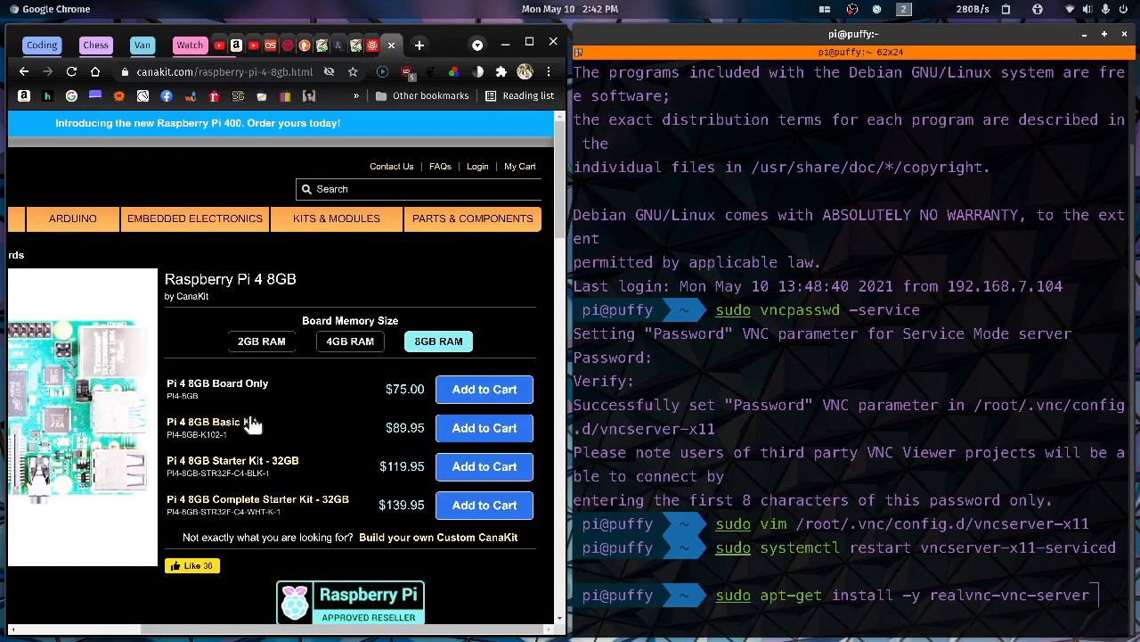
pyautogui.moveTo(352, 434)
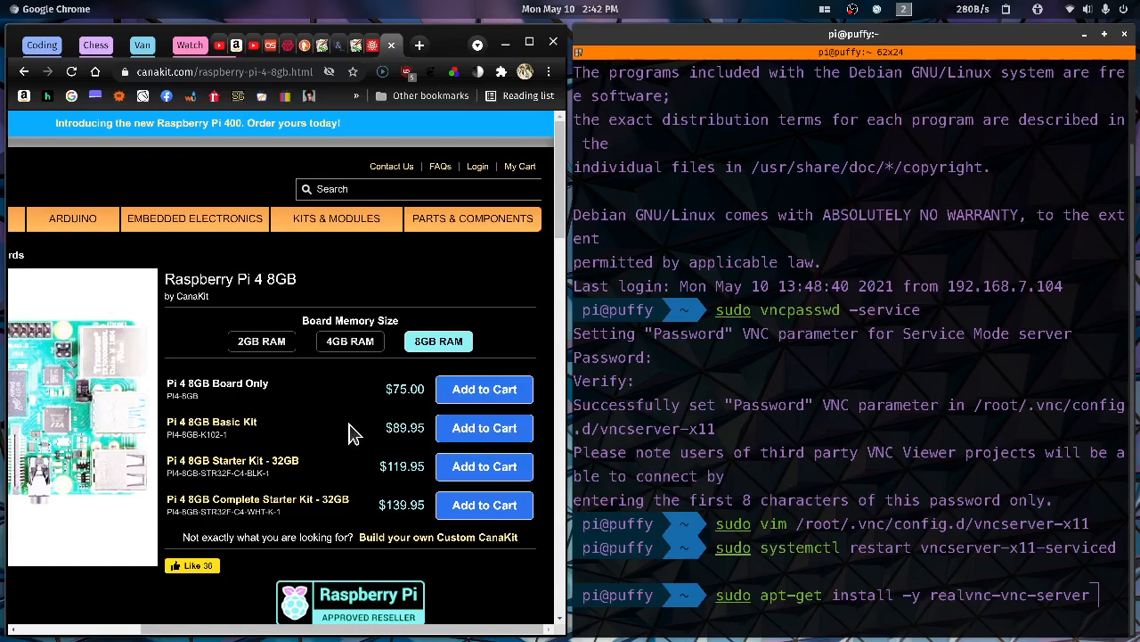
pyautogui.moveTo(257, 469)
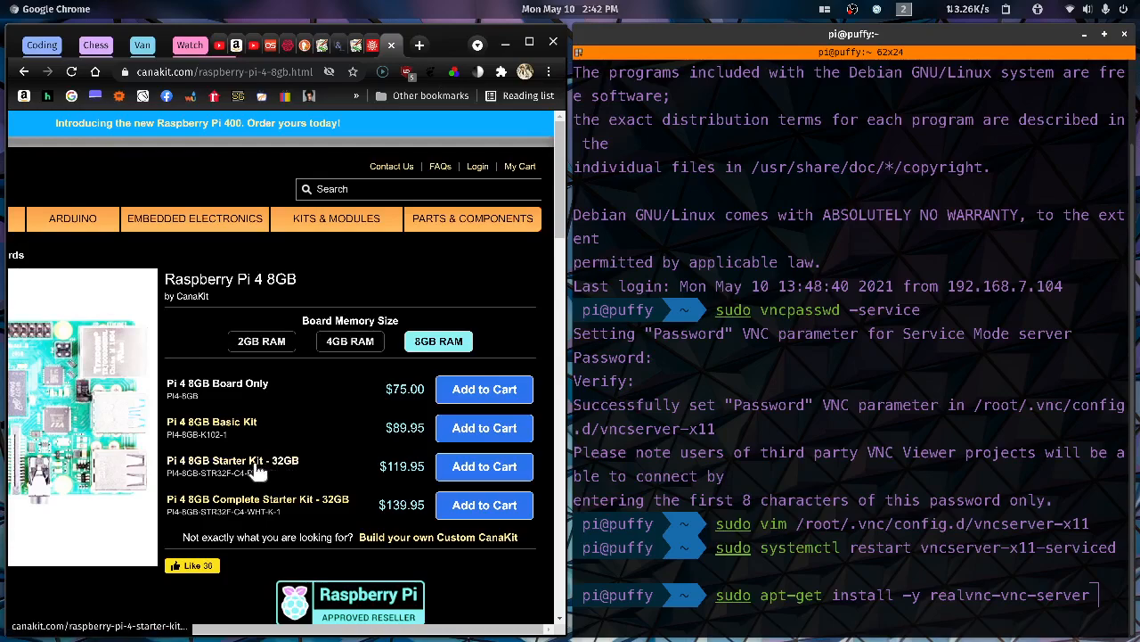
pyautogui.moveTo(321, 472)
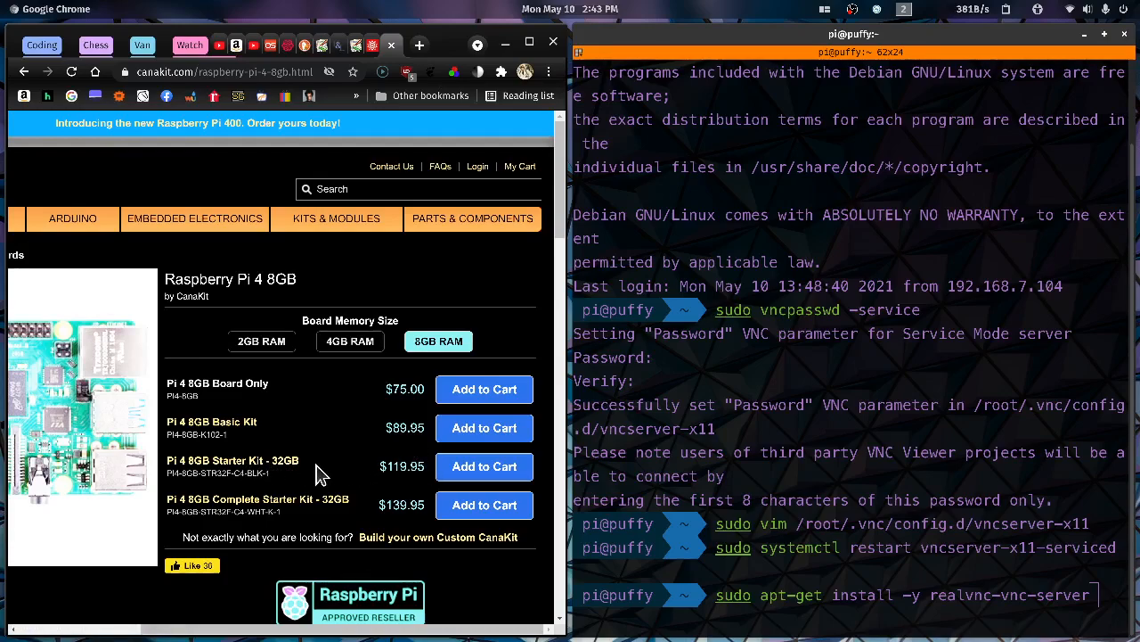
pyautogui.scroll(-3)
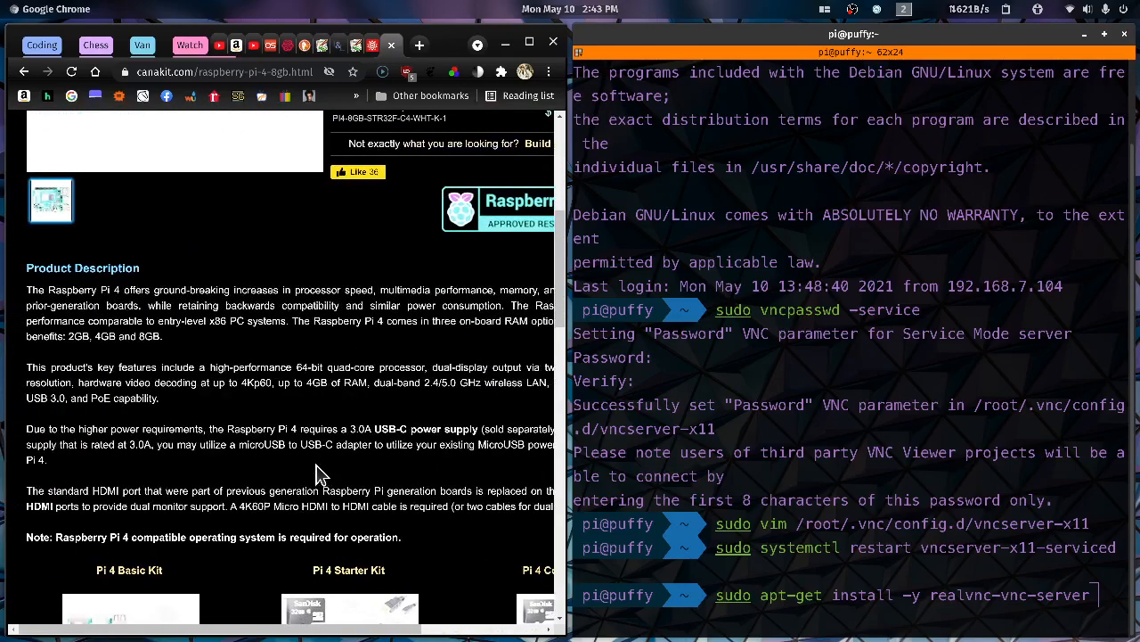
pyautogui.scroll(-3)
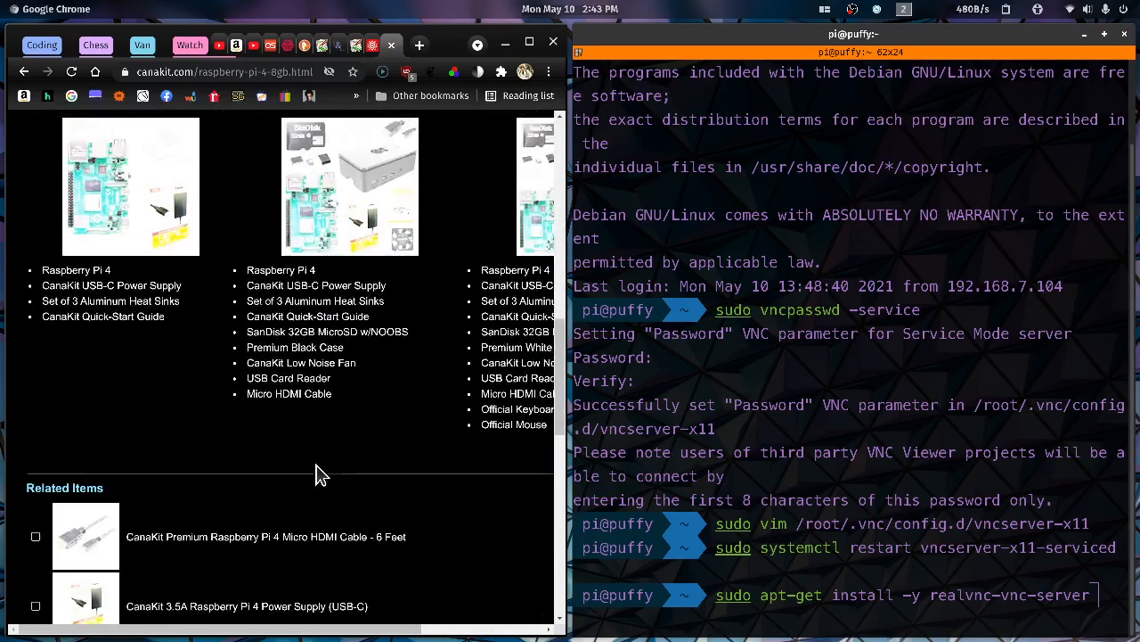
pyautogui.scroll(-3)
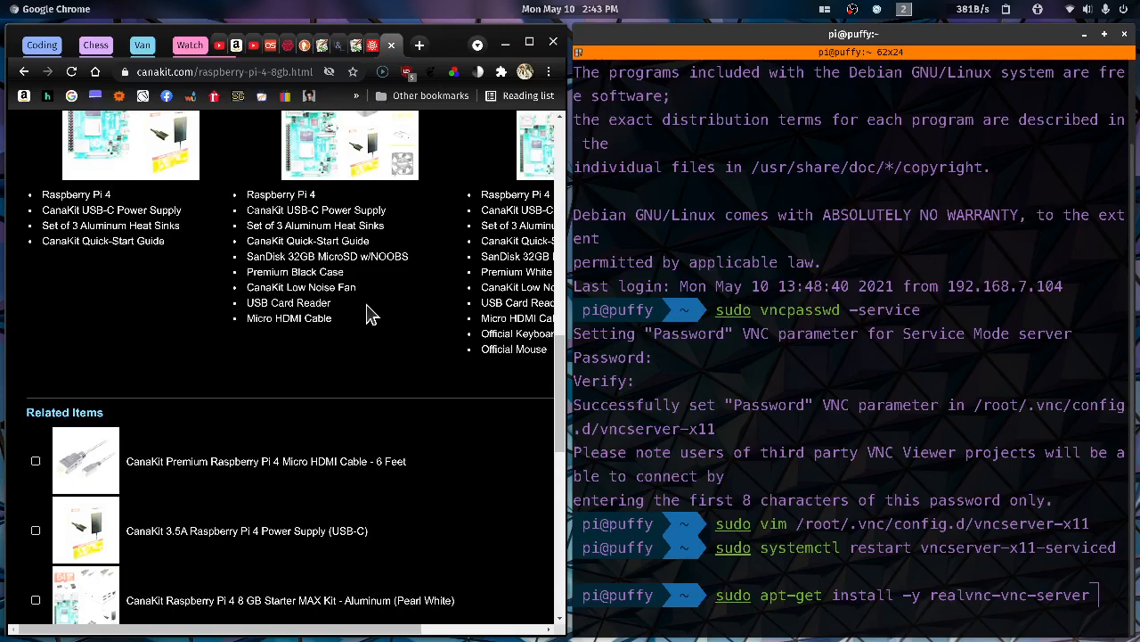
pyautogui.scroll(3)
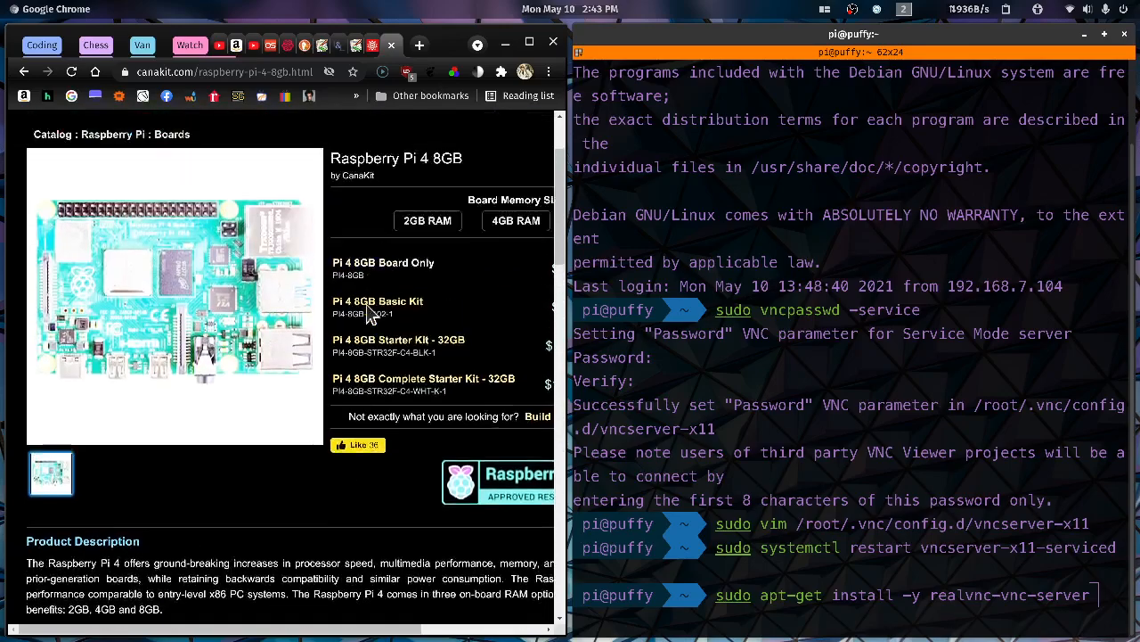
pyautogui.scroll(3)
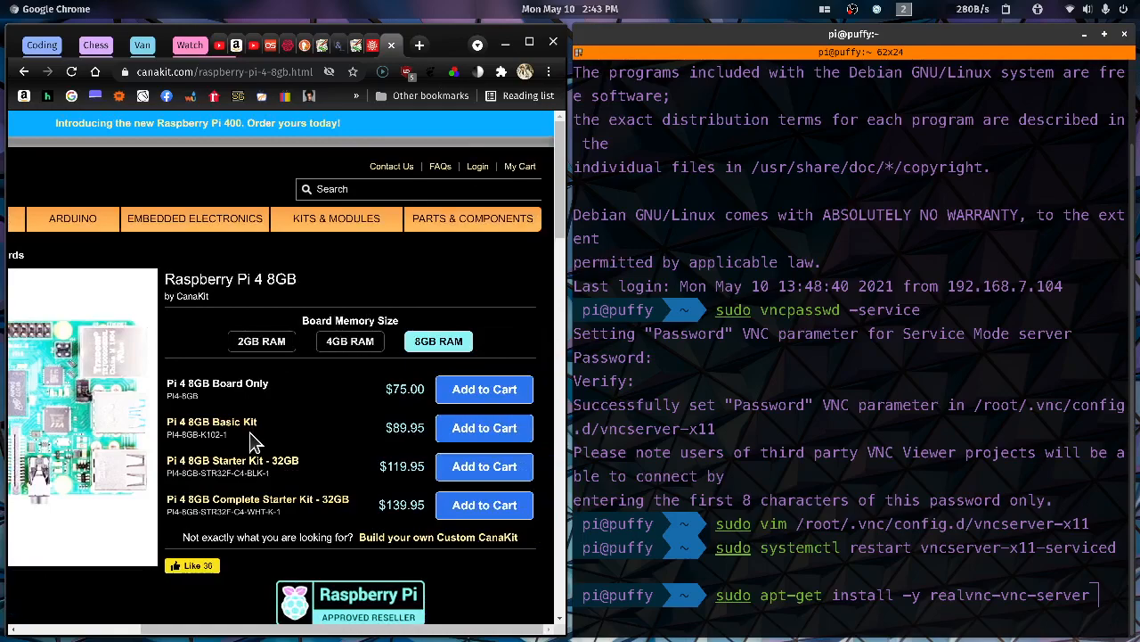
pyautogui.moveTo(319, 499)
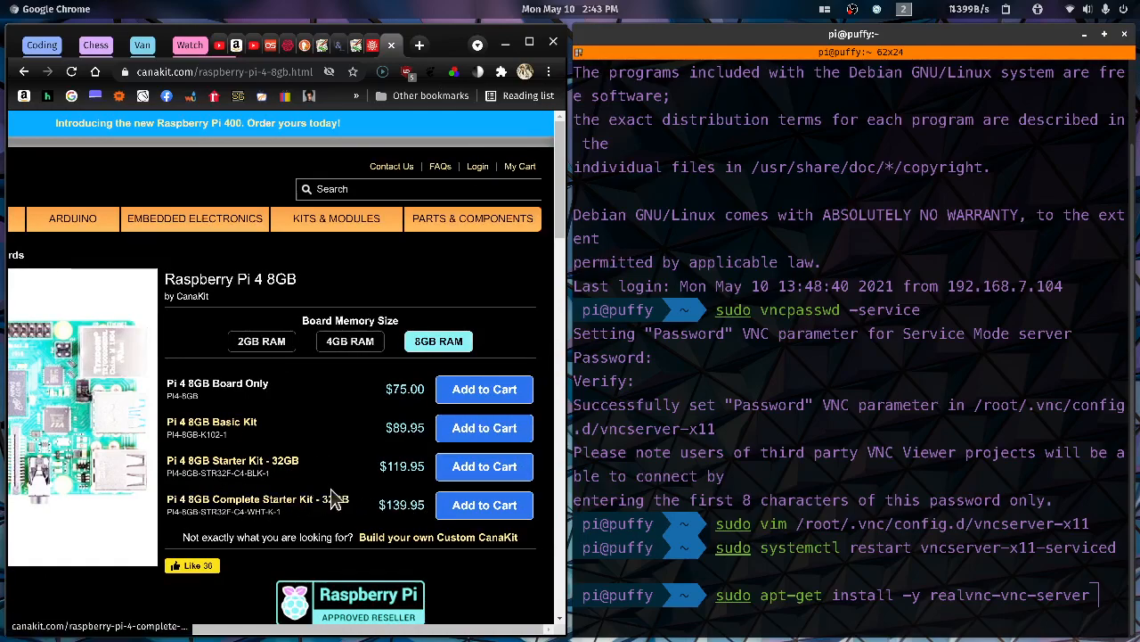
pyautogui.scroll(-3)
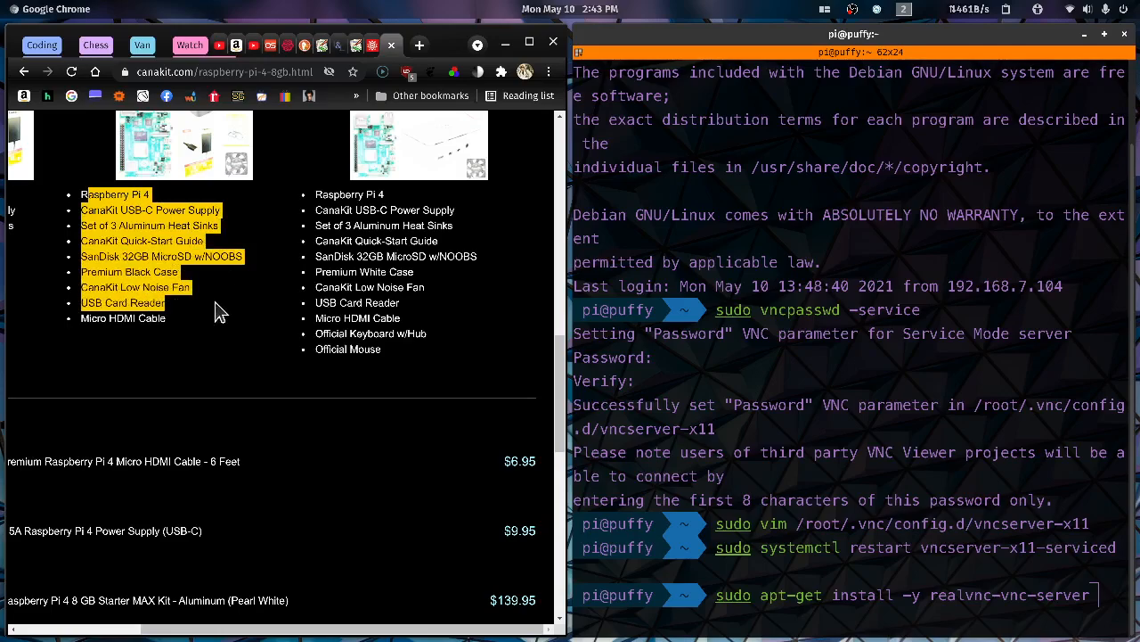
pyautogui.moveTo(468, 290)
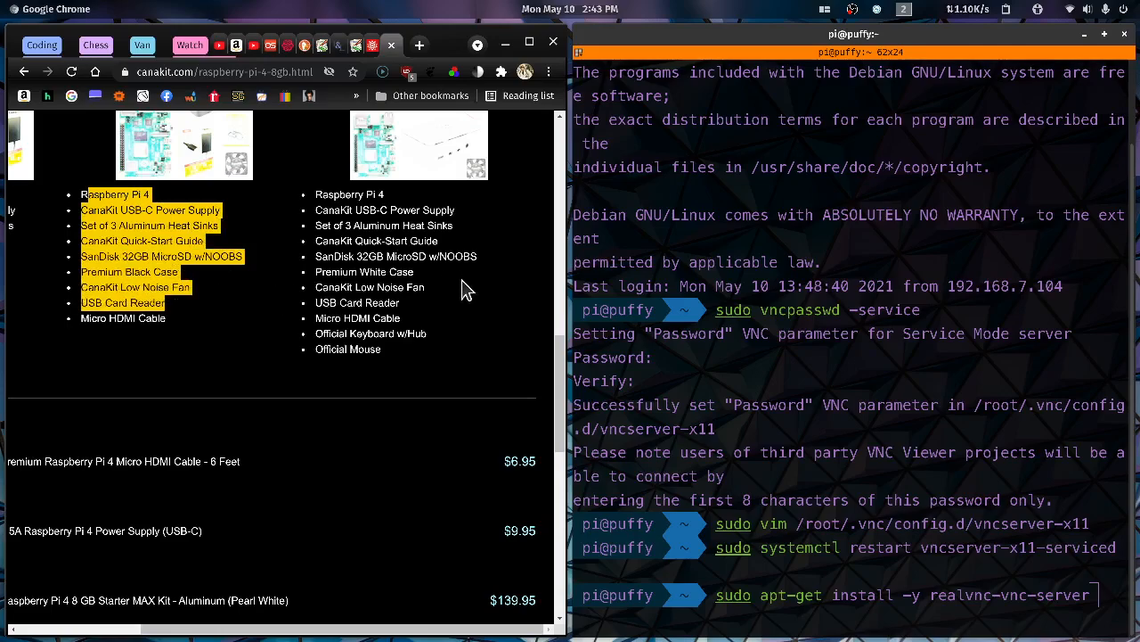
pyautogui.moveTo(346, 194)
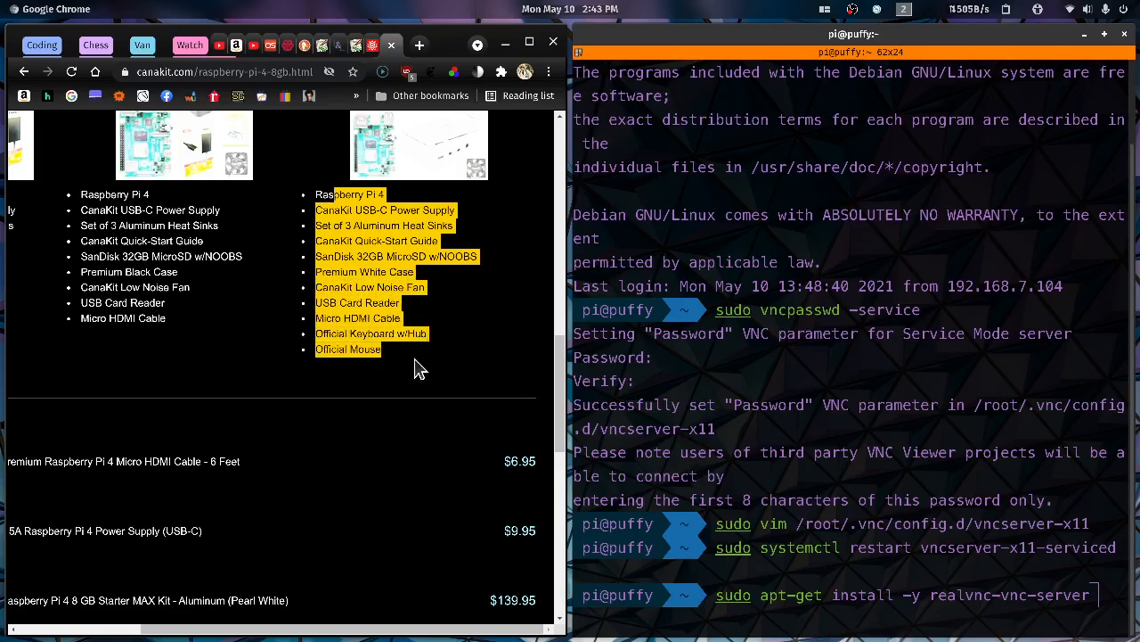
pyautogui.scroll(3)
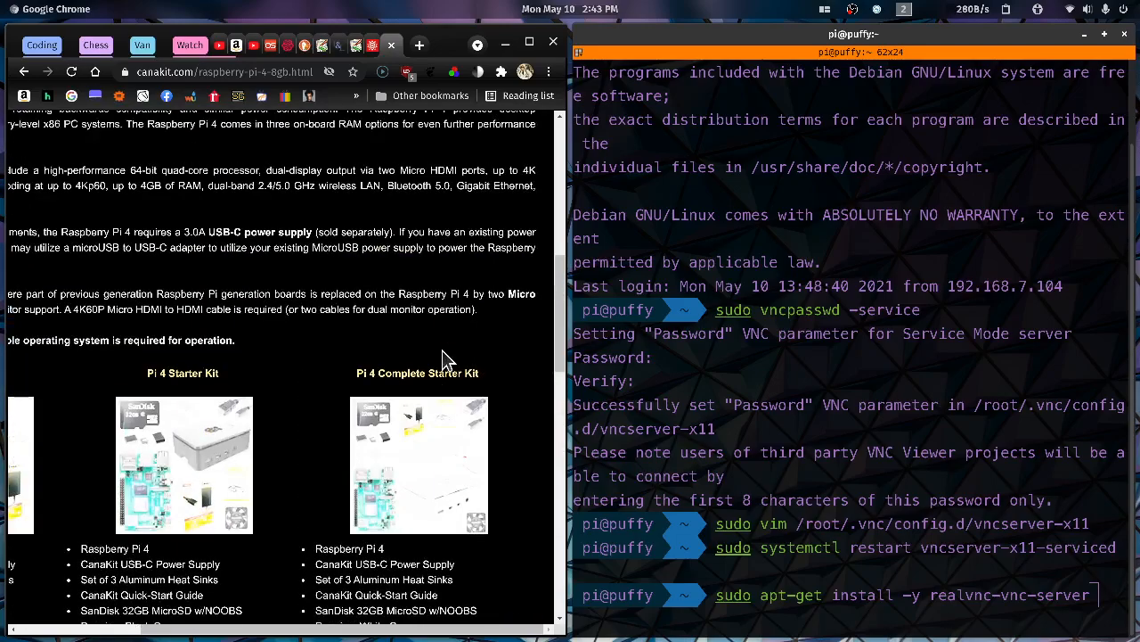
pyautogui.scroll(-3)
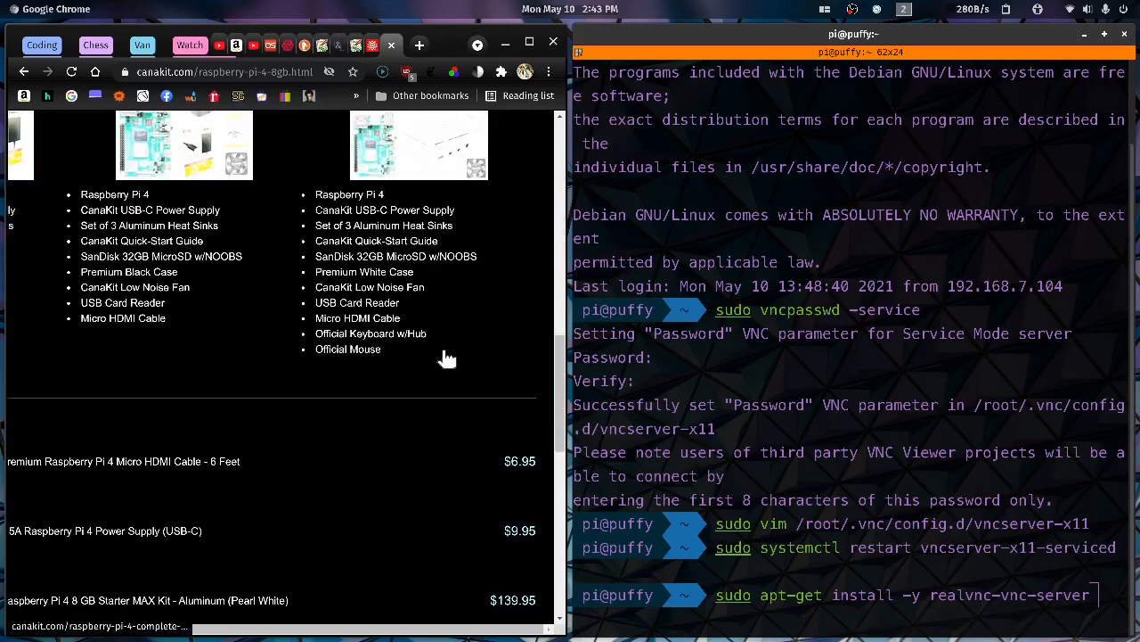
pyautogui.moveTo(445, 361)
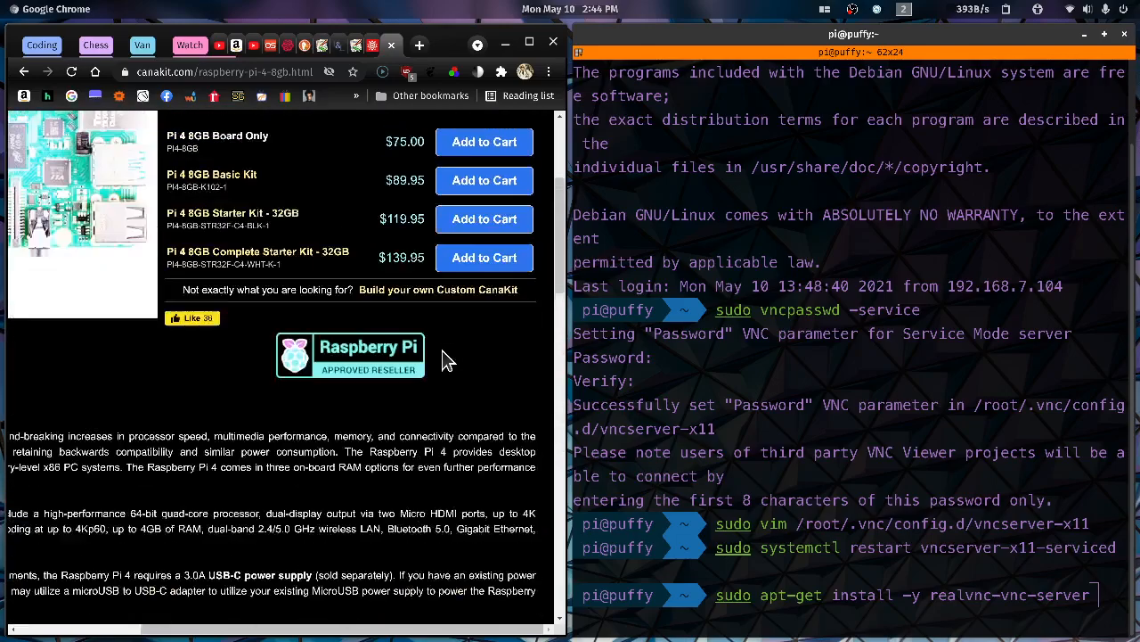
pyautogui.scroll(3)
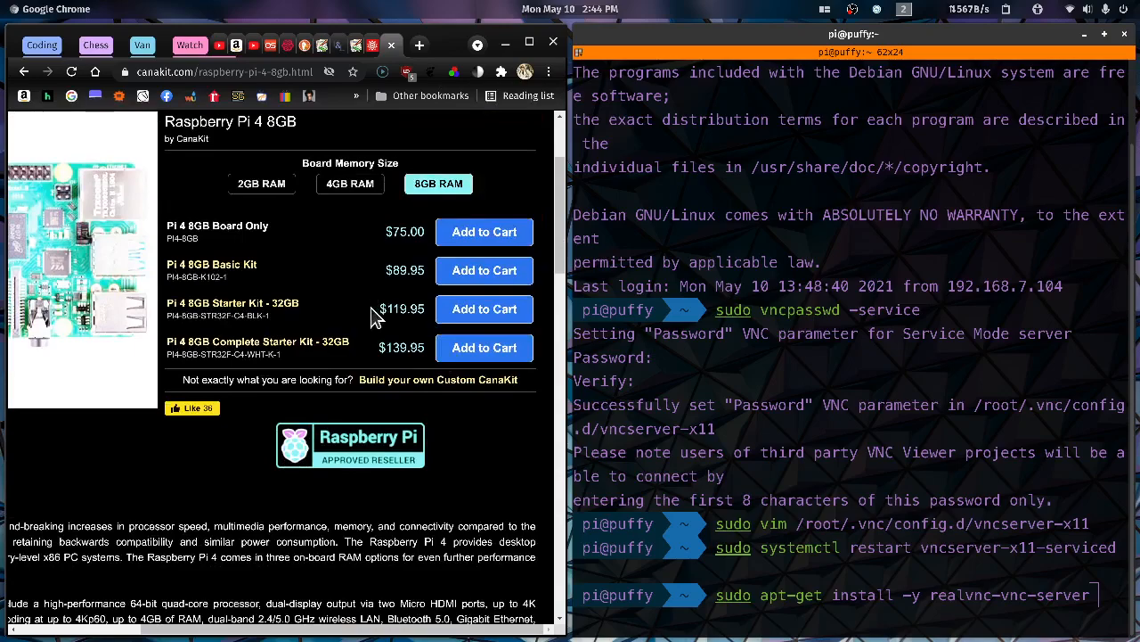
pyautogui.moveTo(272, 321)
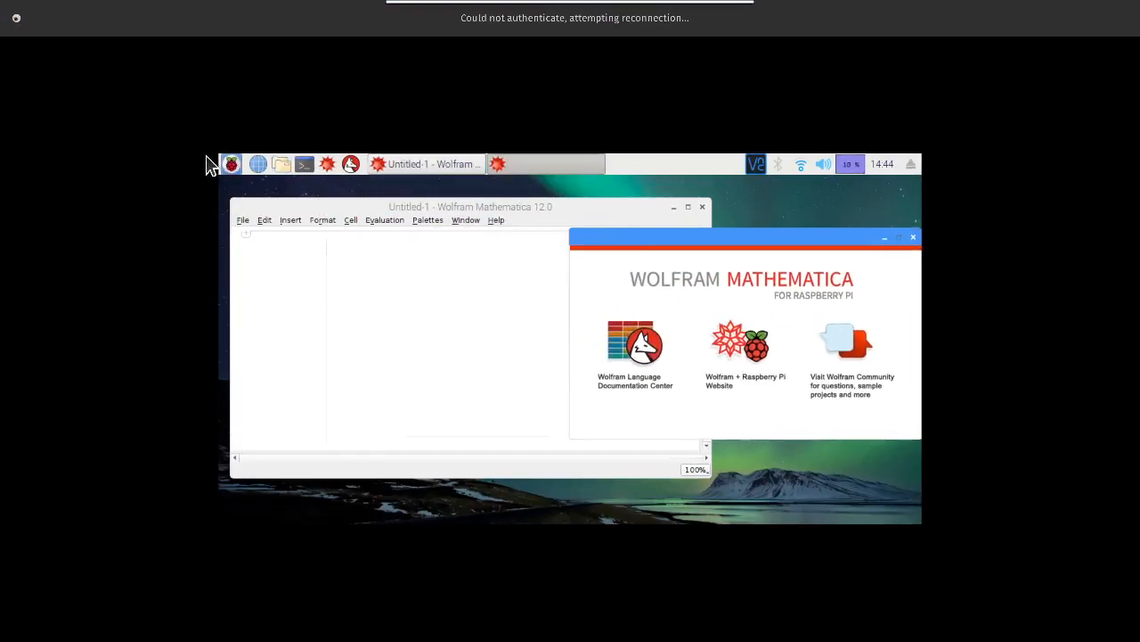
pyautogui.click(232, 164)
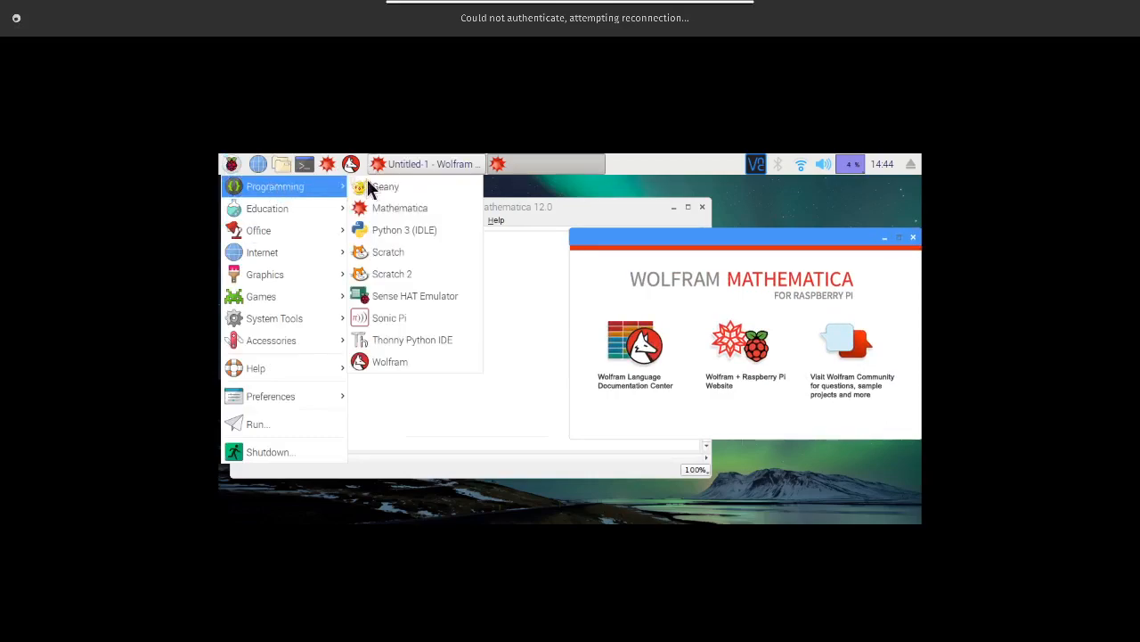
pyautogui.moveTo(388, 252)
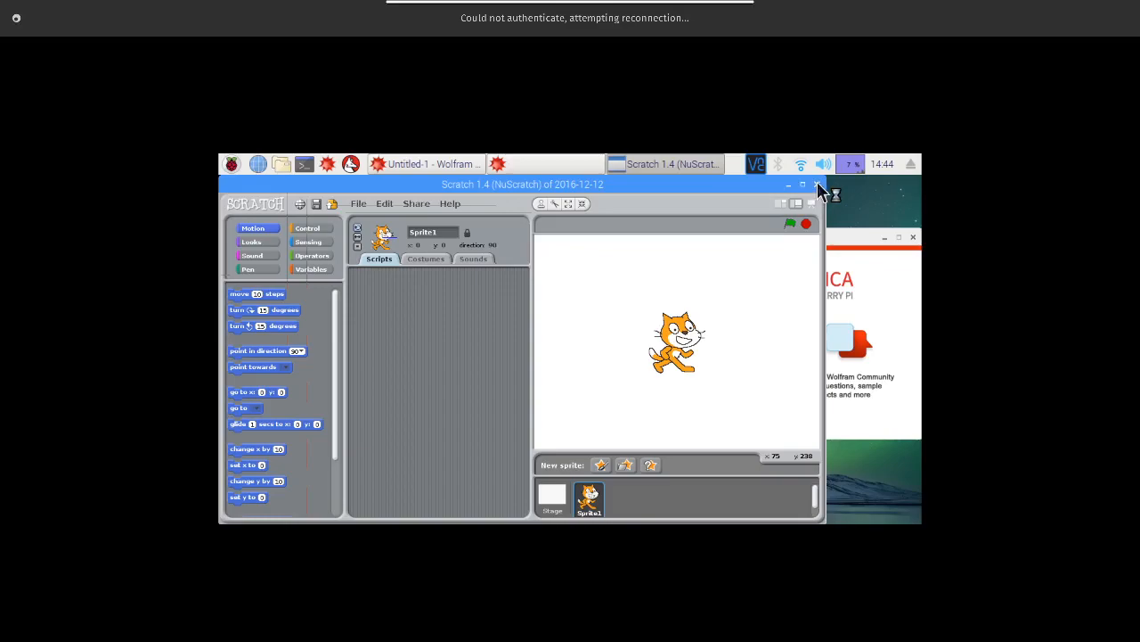
pyautogui.click(787, 184)
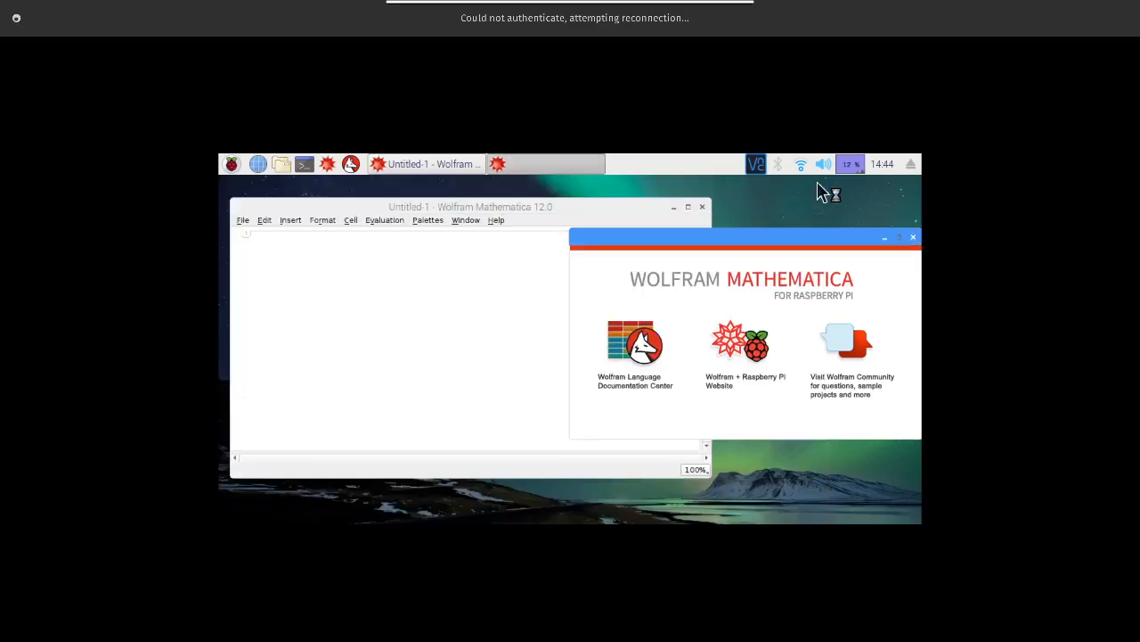